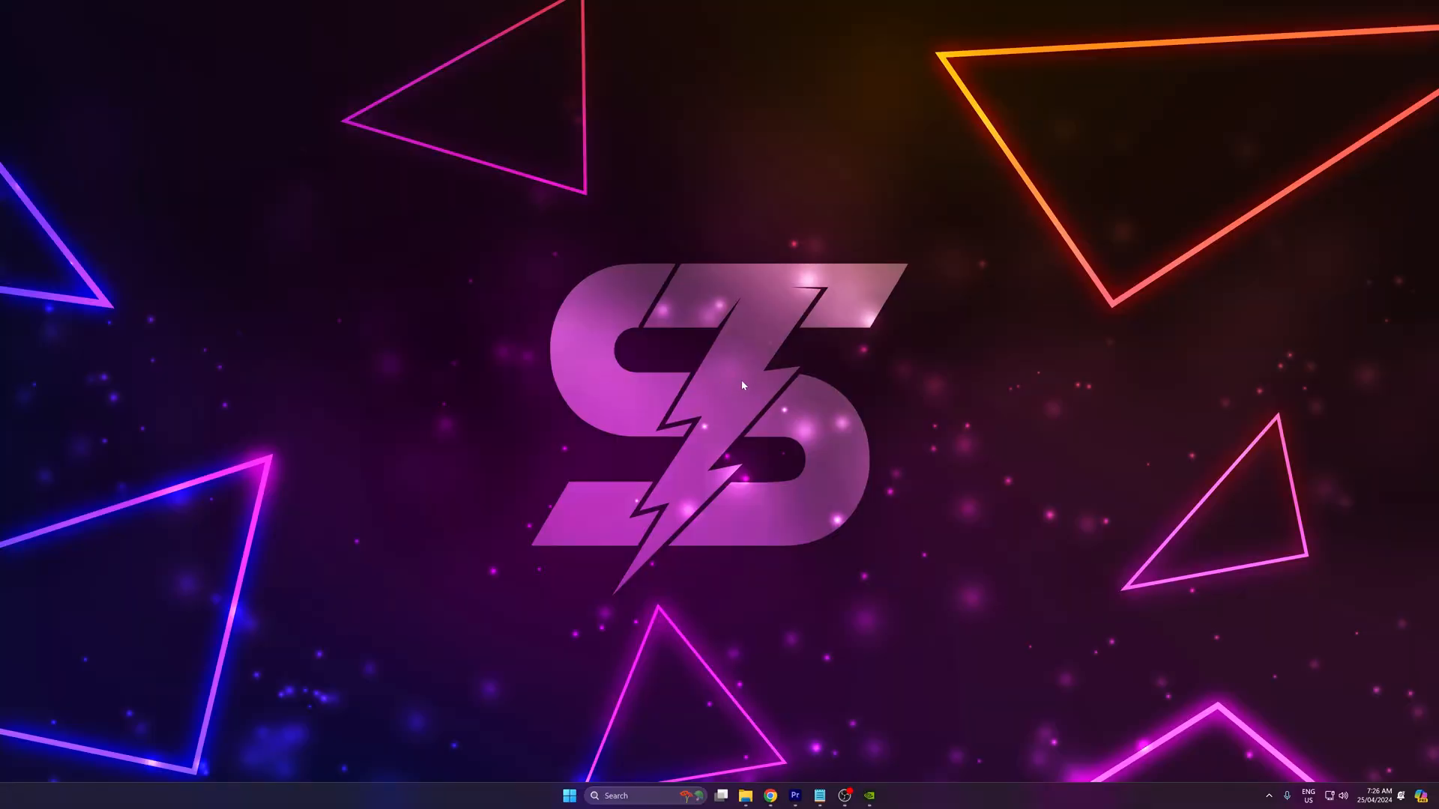
Step: Launch the NVIDIA app and show the System settings with OS, GPU, driver and display info
click(844, 796)
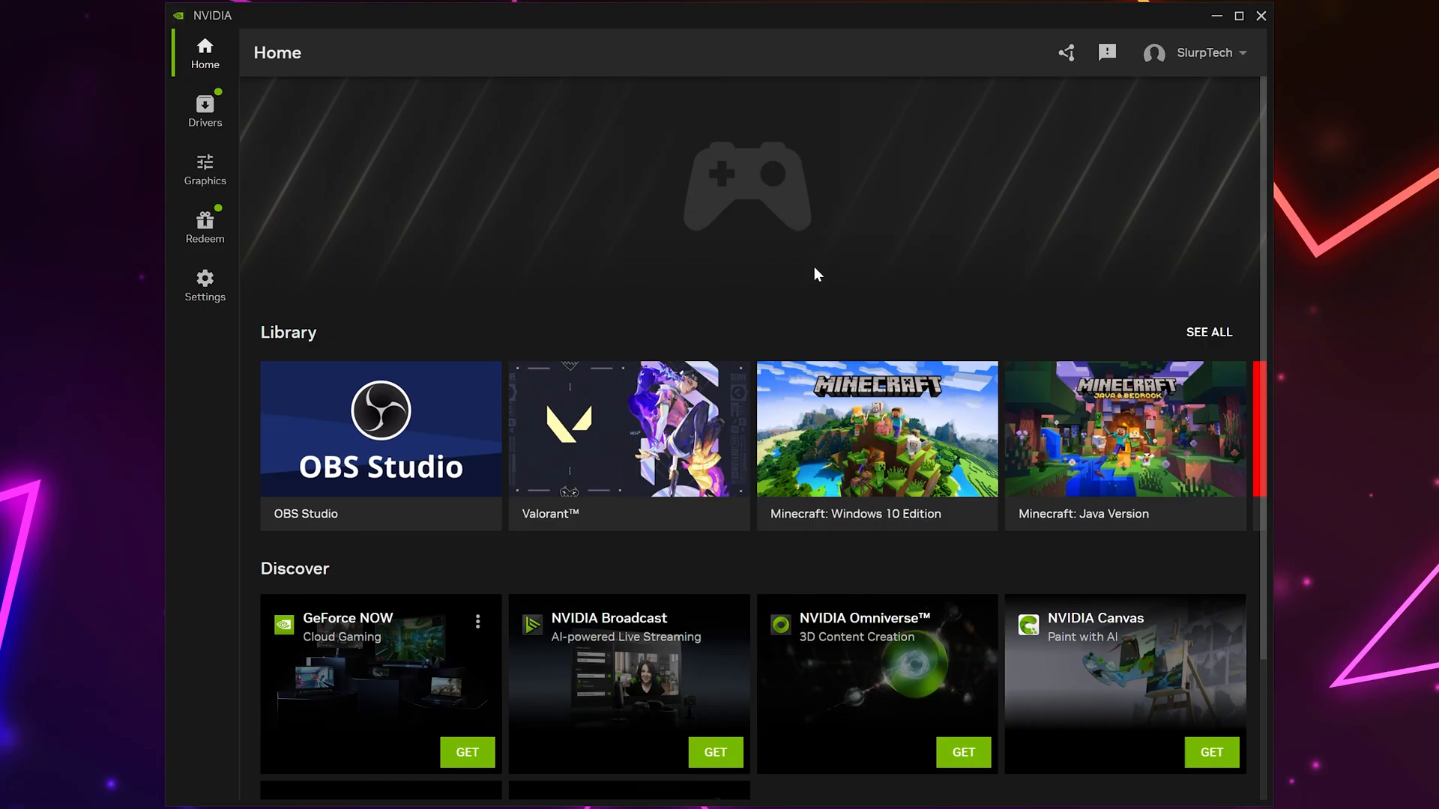
mouse_move(794, 303)
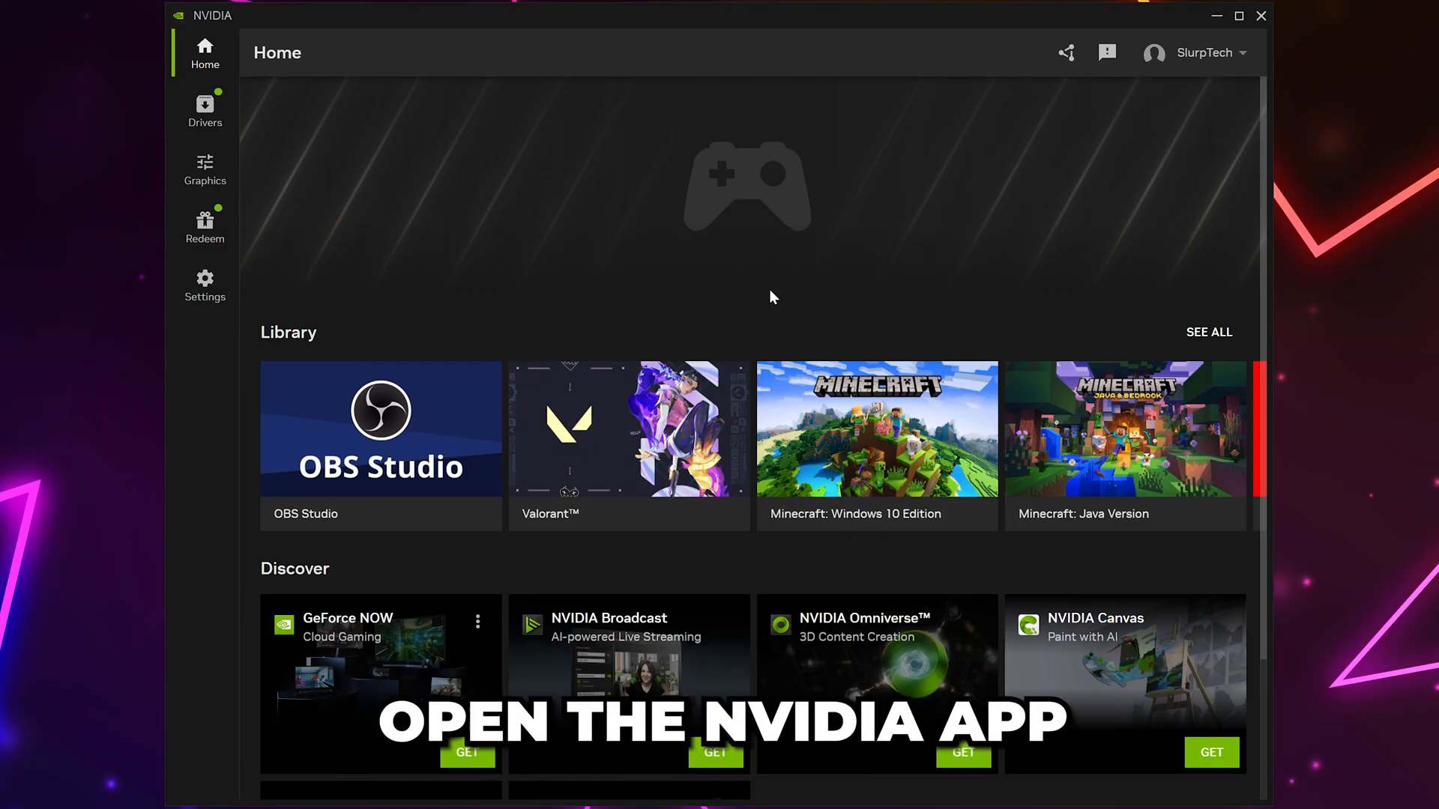
click(205, 285)
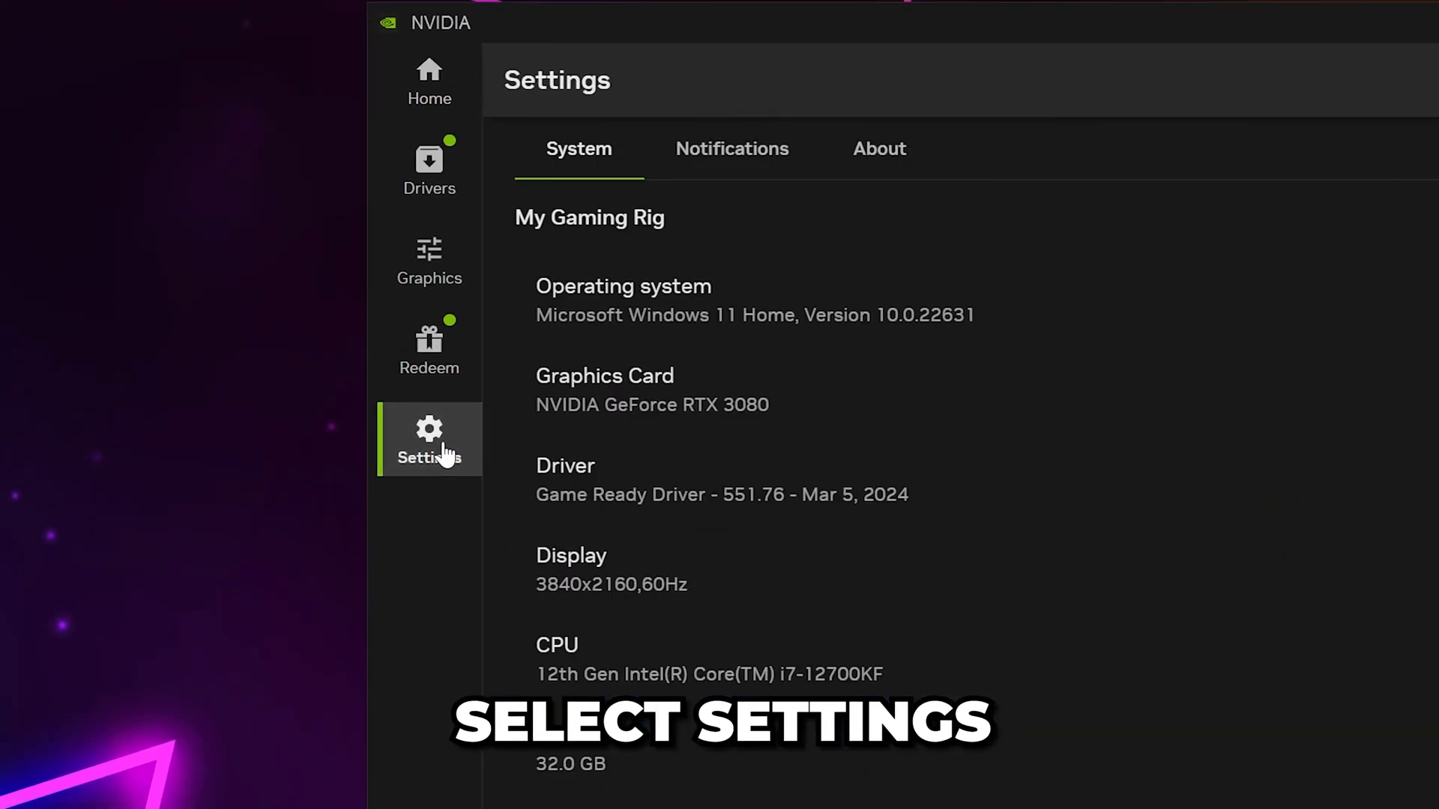
scroll(down, 3)
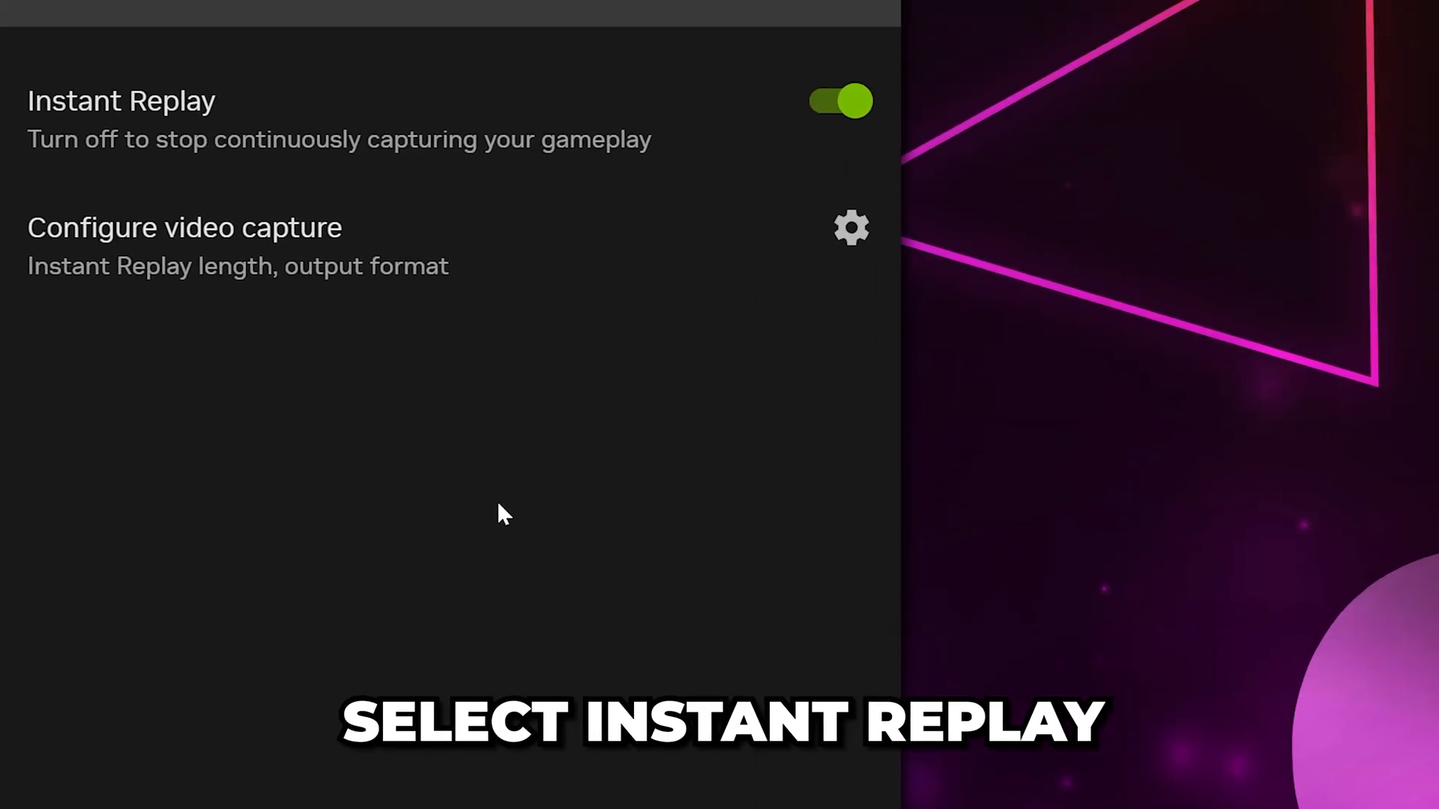
Step: Switch Instant Replay off and enable Desktop capture in the video capture configuration
click(120, 101)
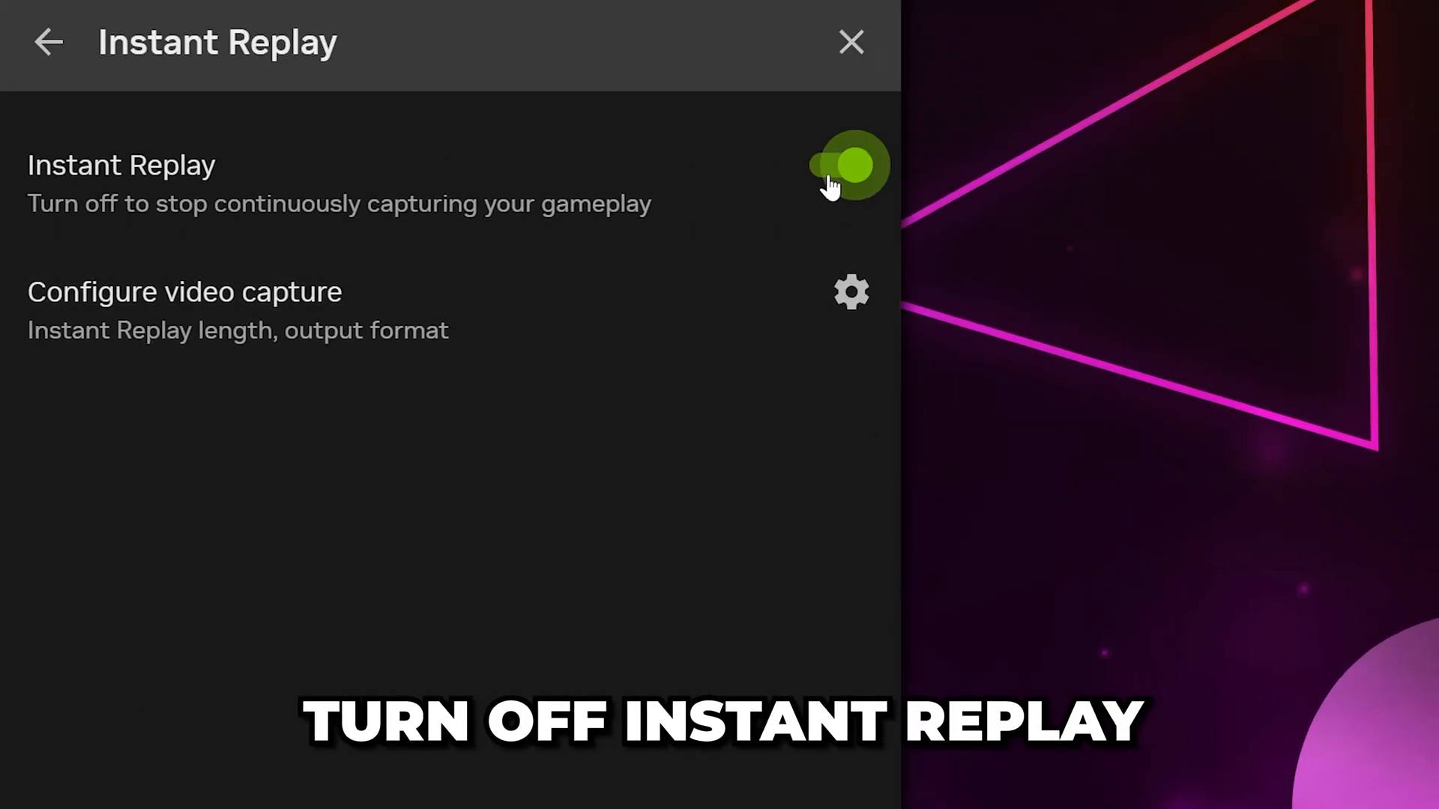
click(847, 166)
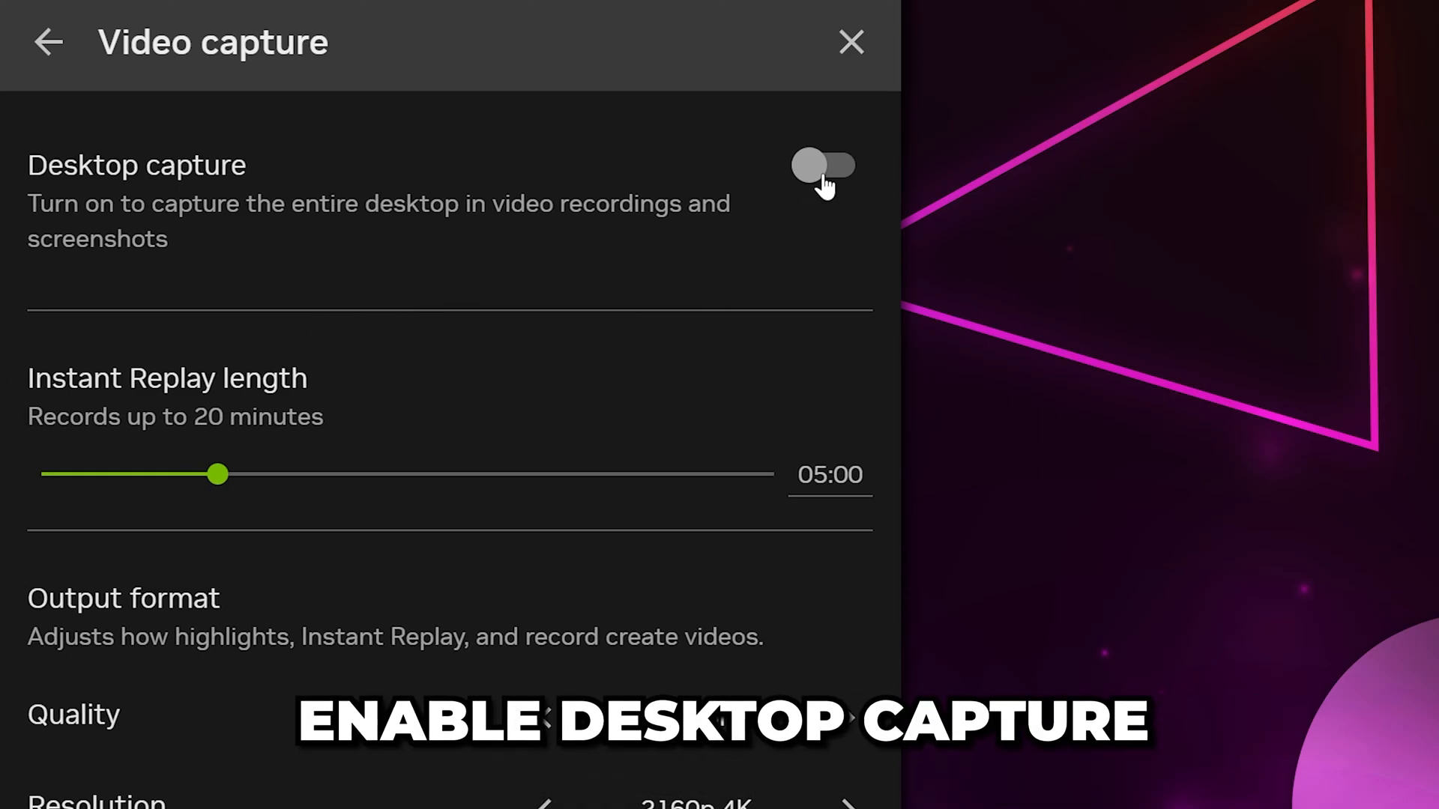
click(821, 164)
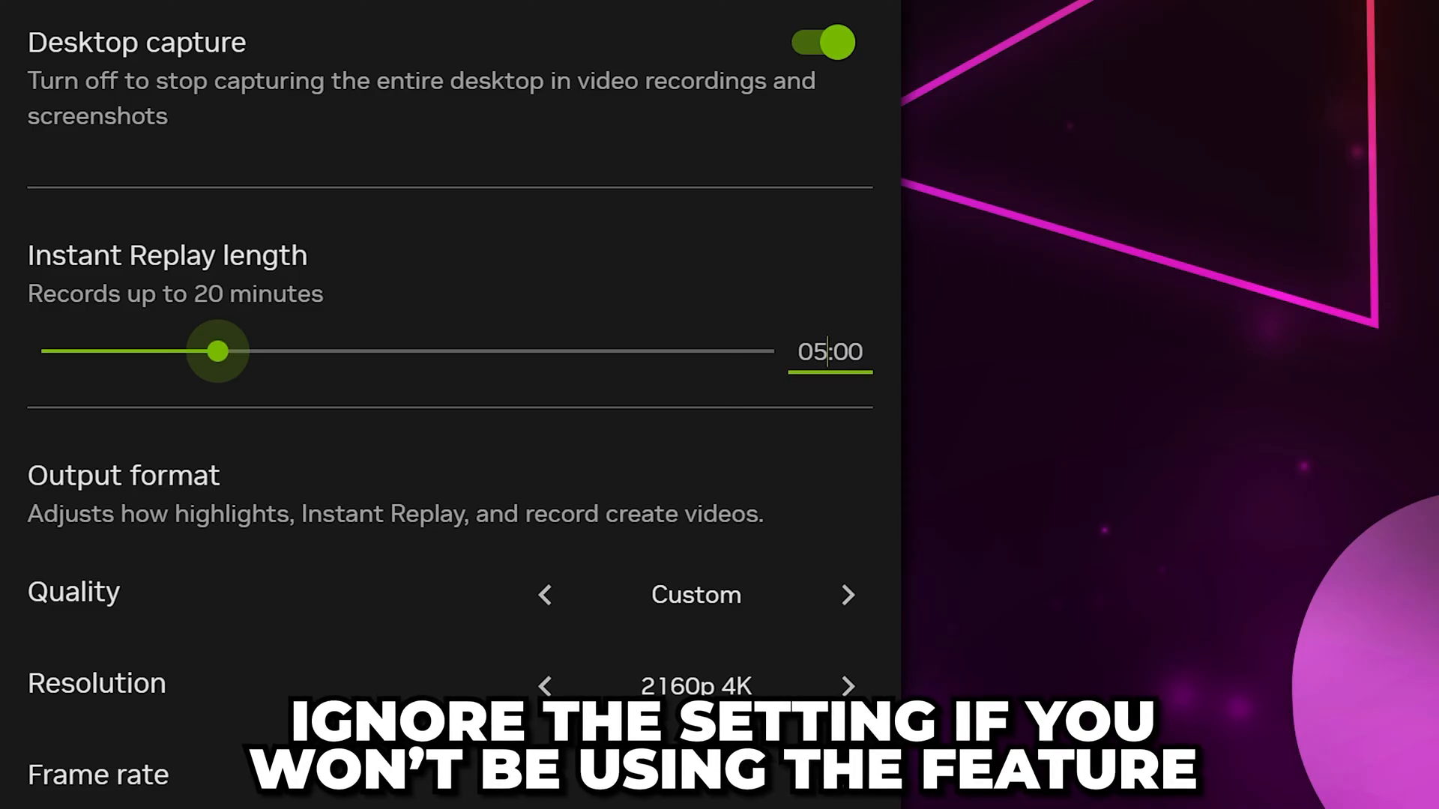
mouse_move(748, 406)
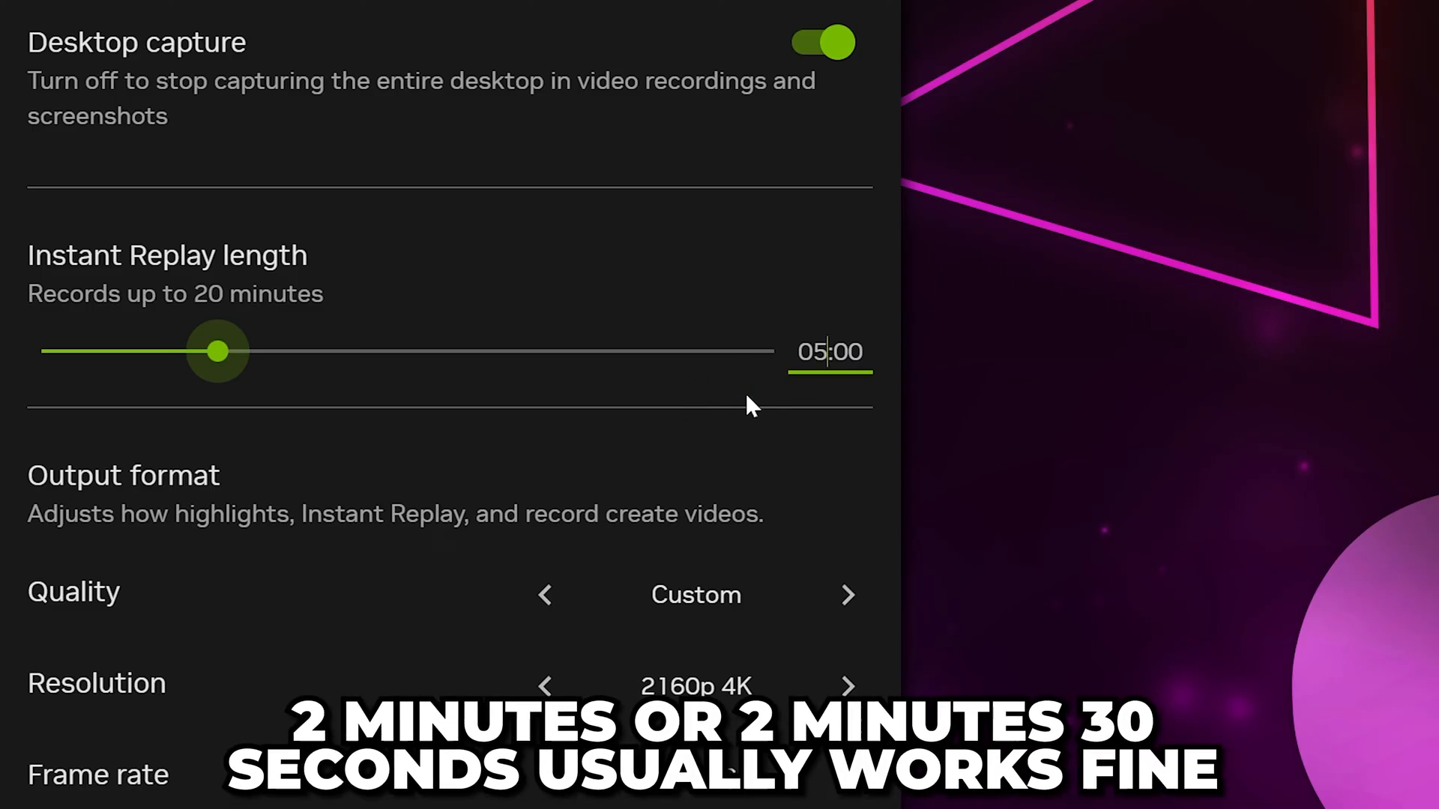
scroll(down, 3)
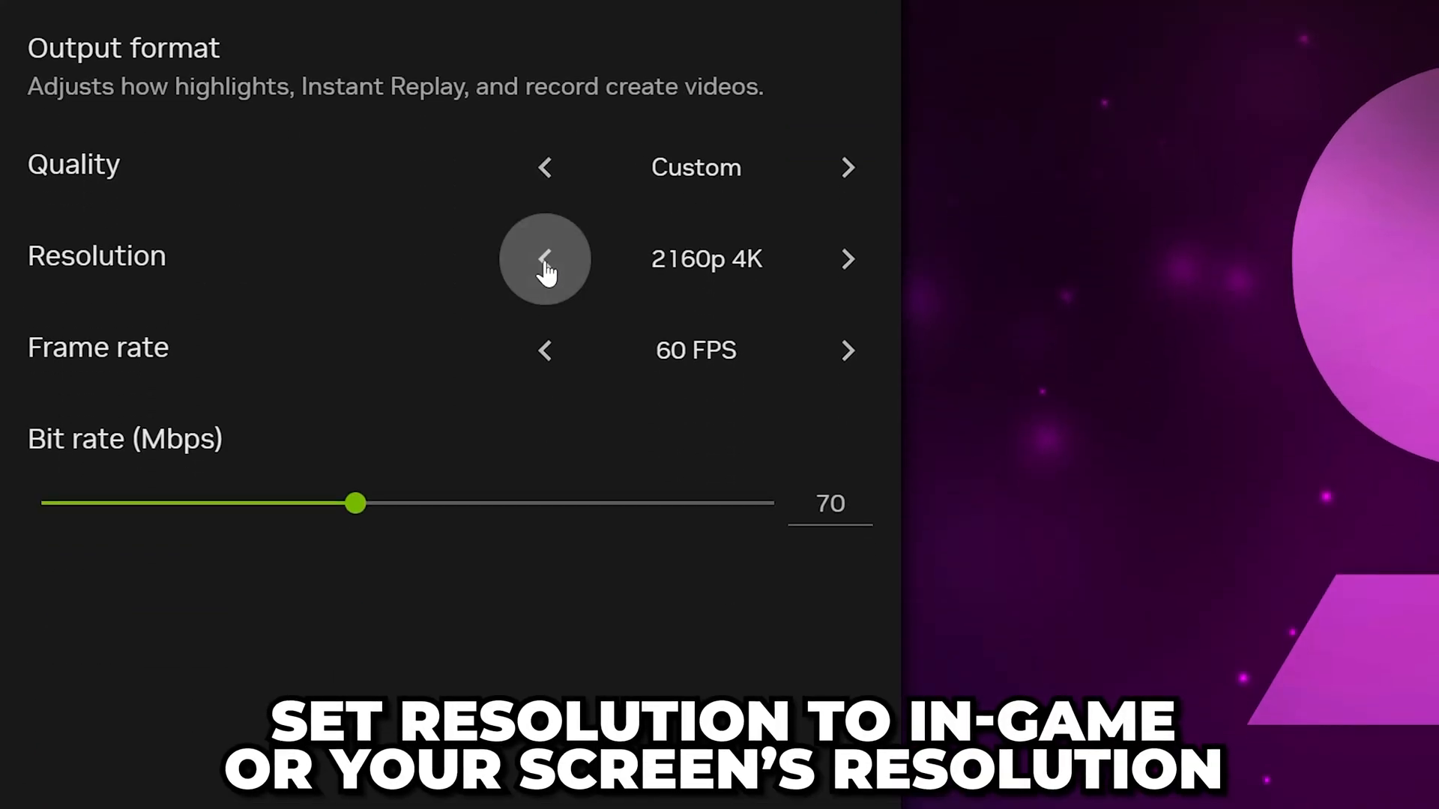
Step: Cycle the recording resolution back to 2160p 4K at 60 FPS and leave video capture settings
click(544, 259)
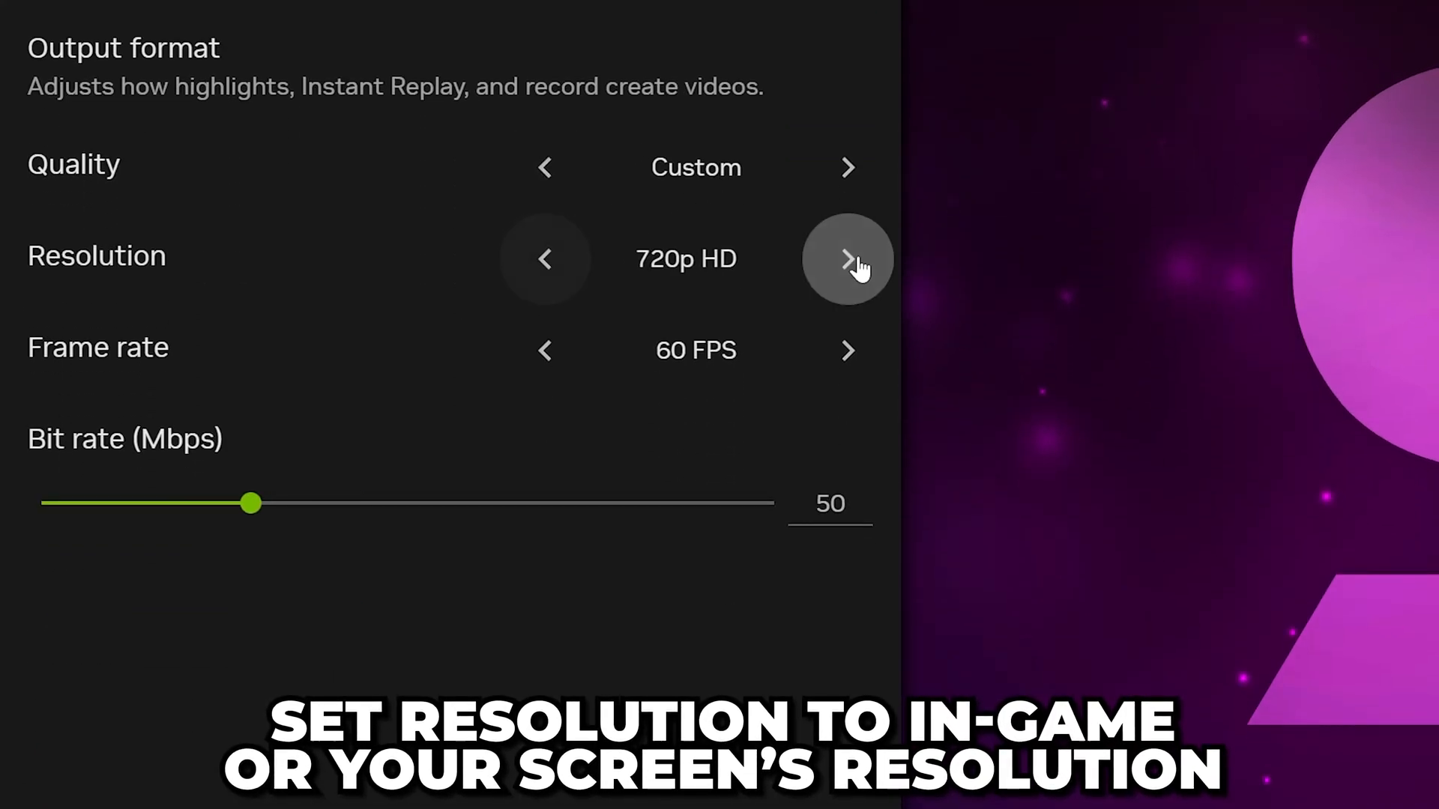
click(846, 258)
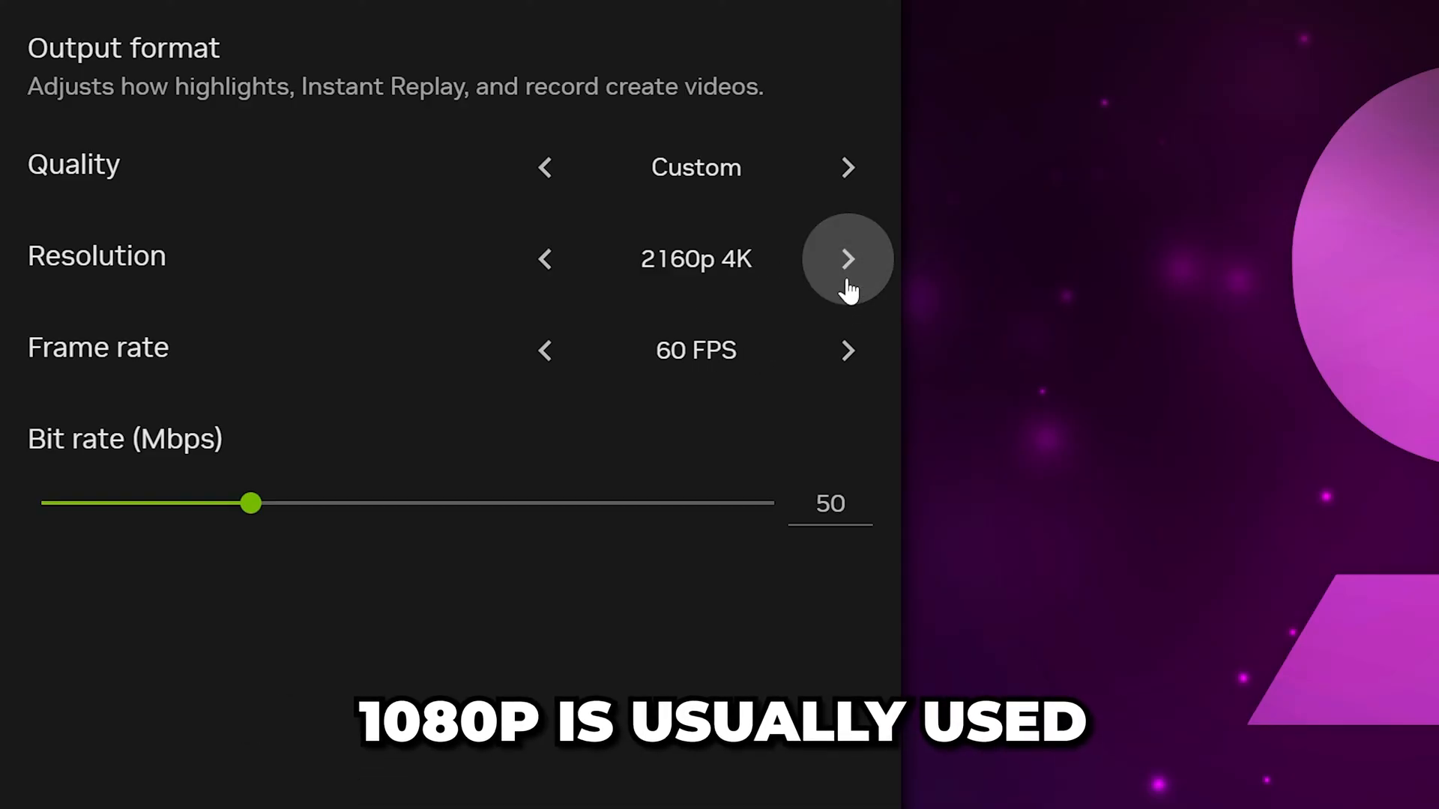
mouse_move(683, 295)
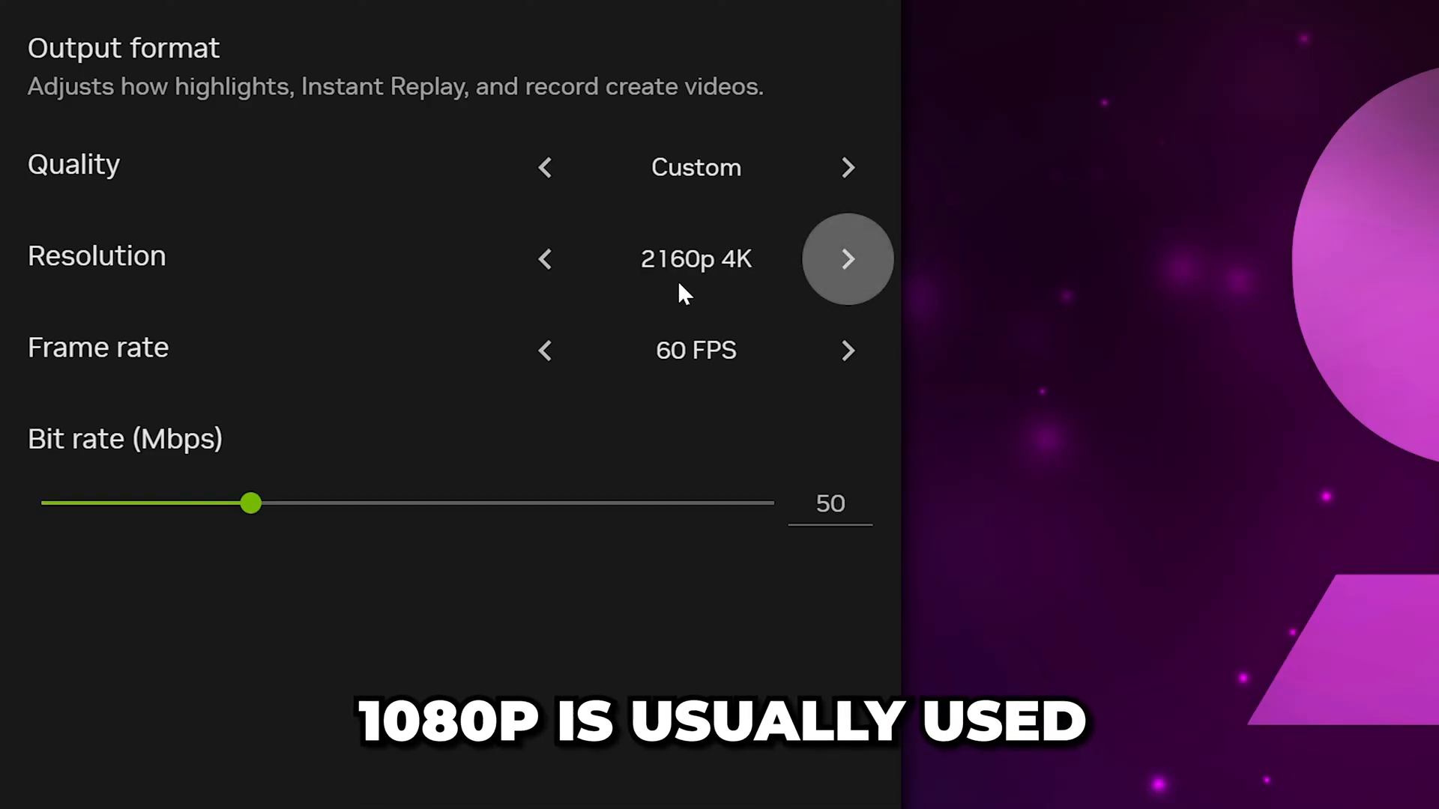
mouse_move(725, 284)
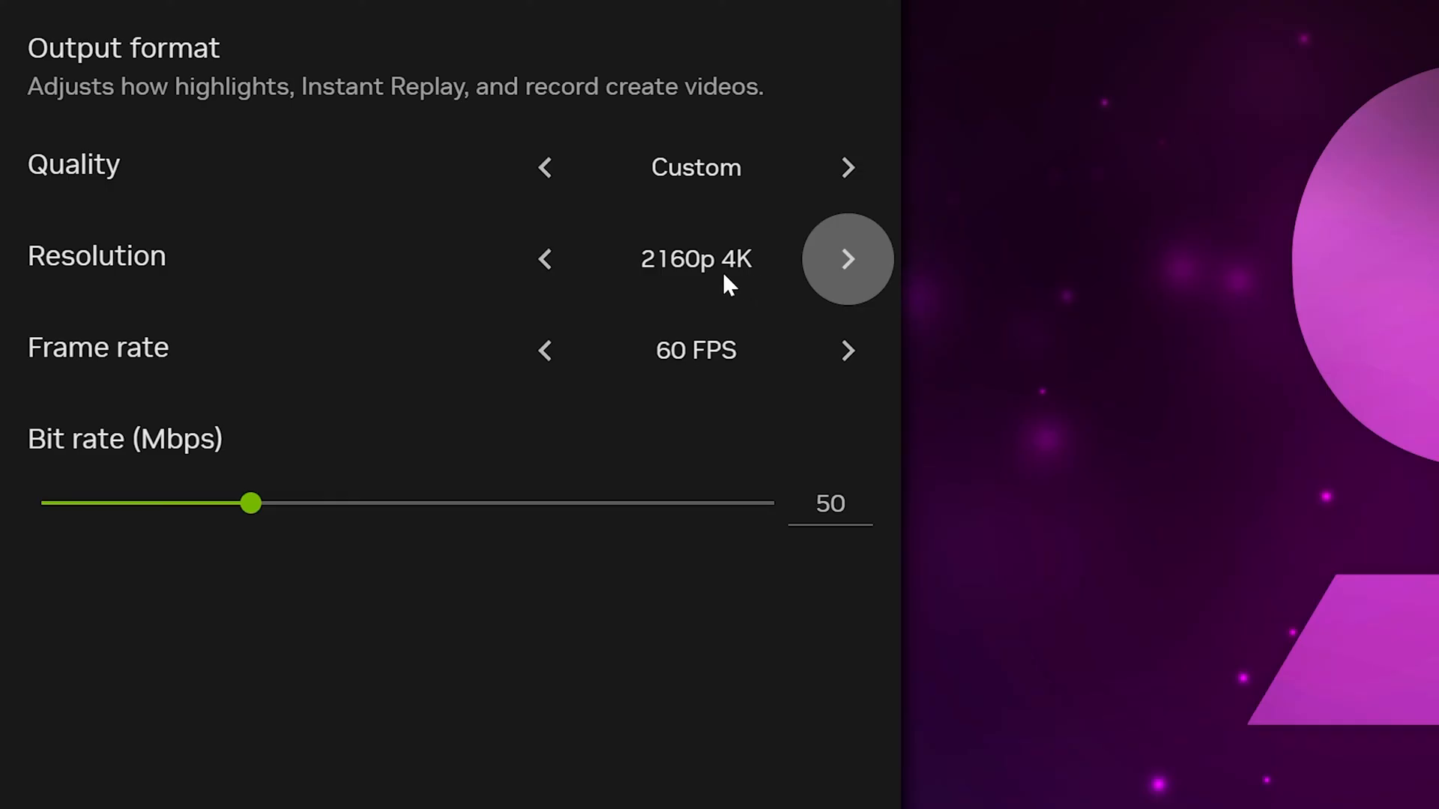
mouse_move(631, 385)
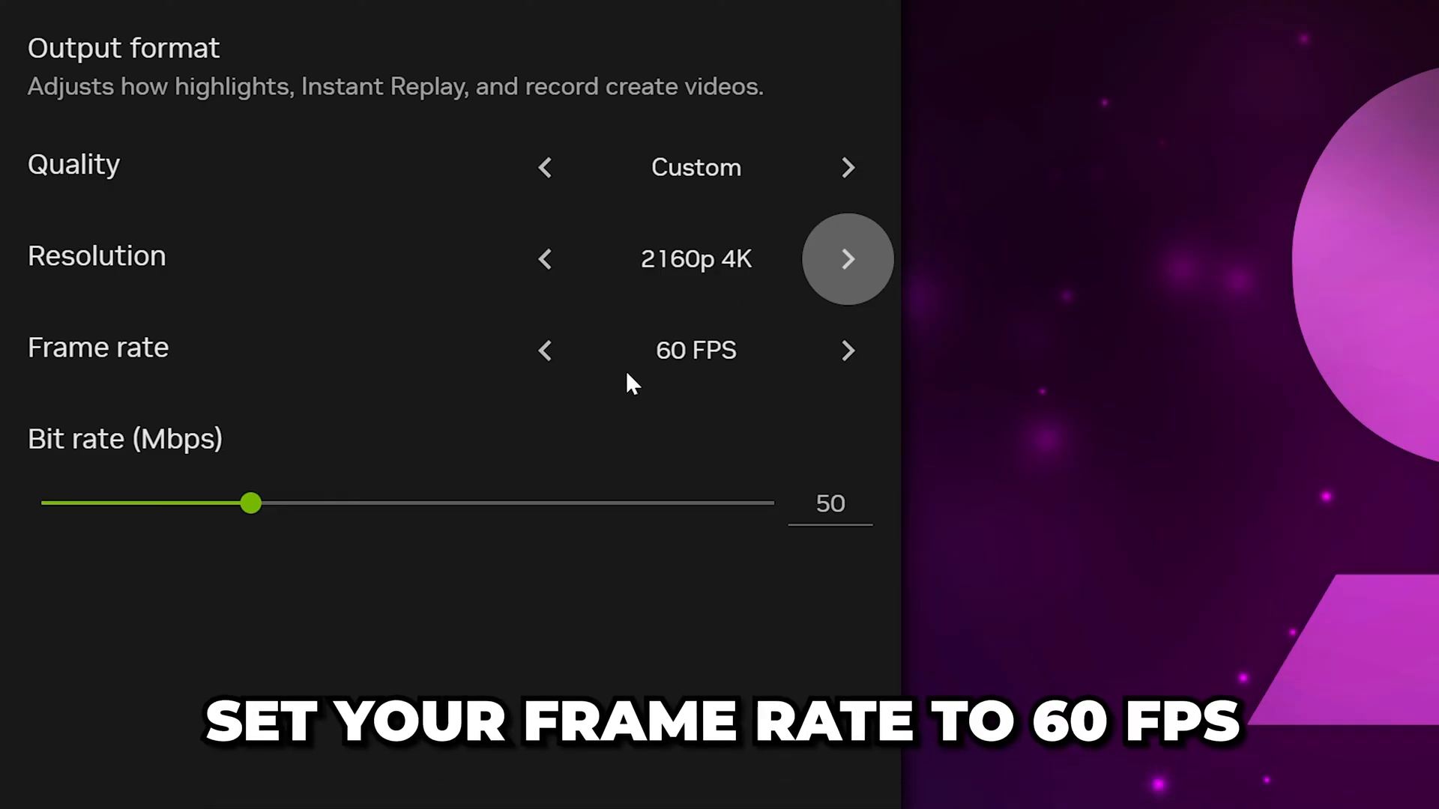
mouse_move(334, 459)
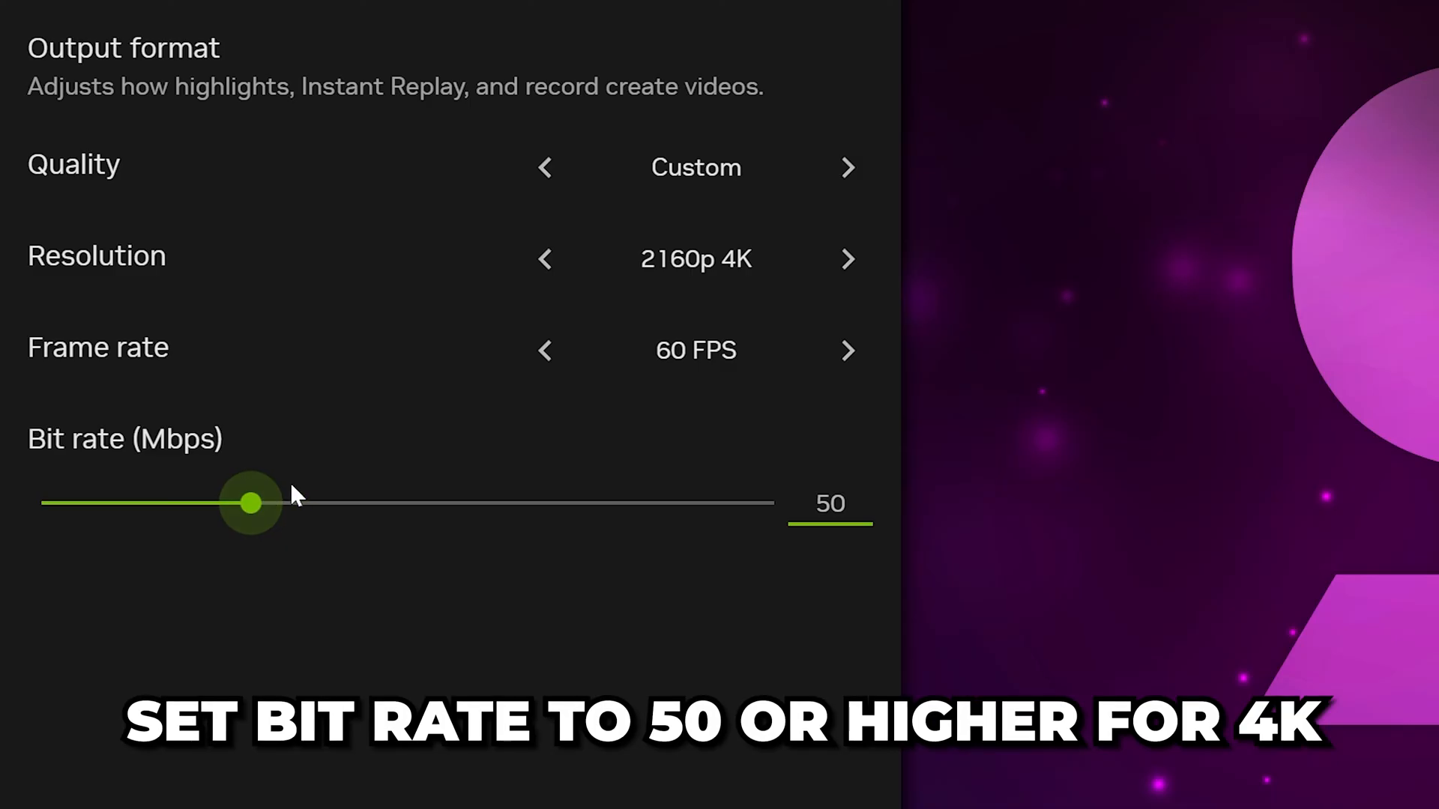
mouse_move(333, 449)
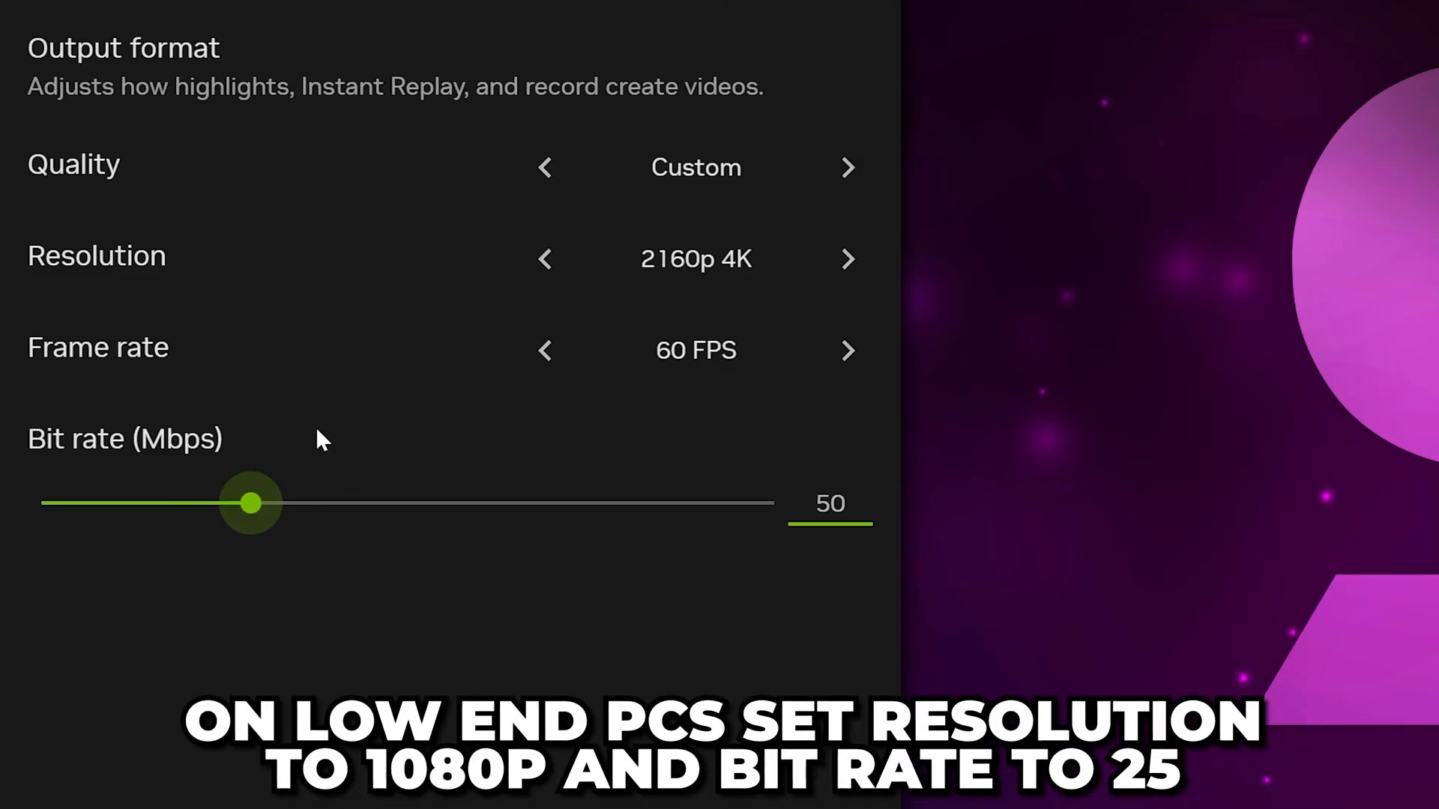
mouse_move(543, 351)
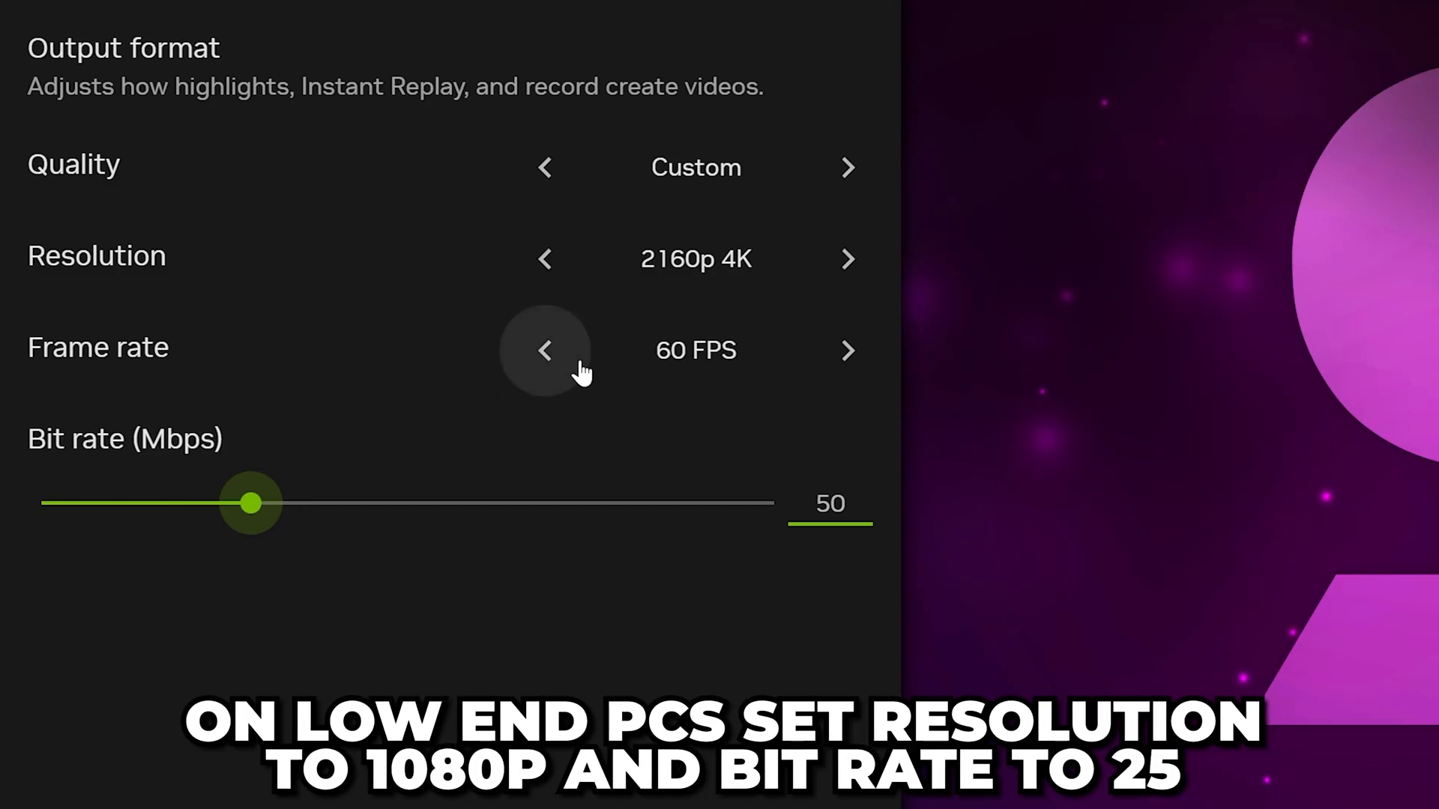
mouse_move(639, 457)
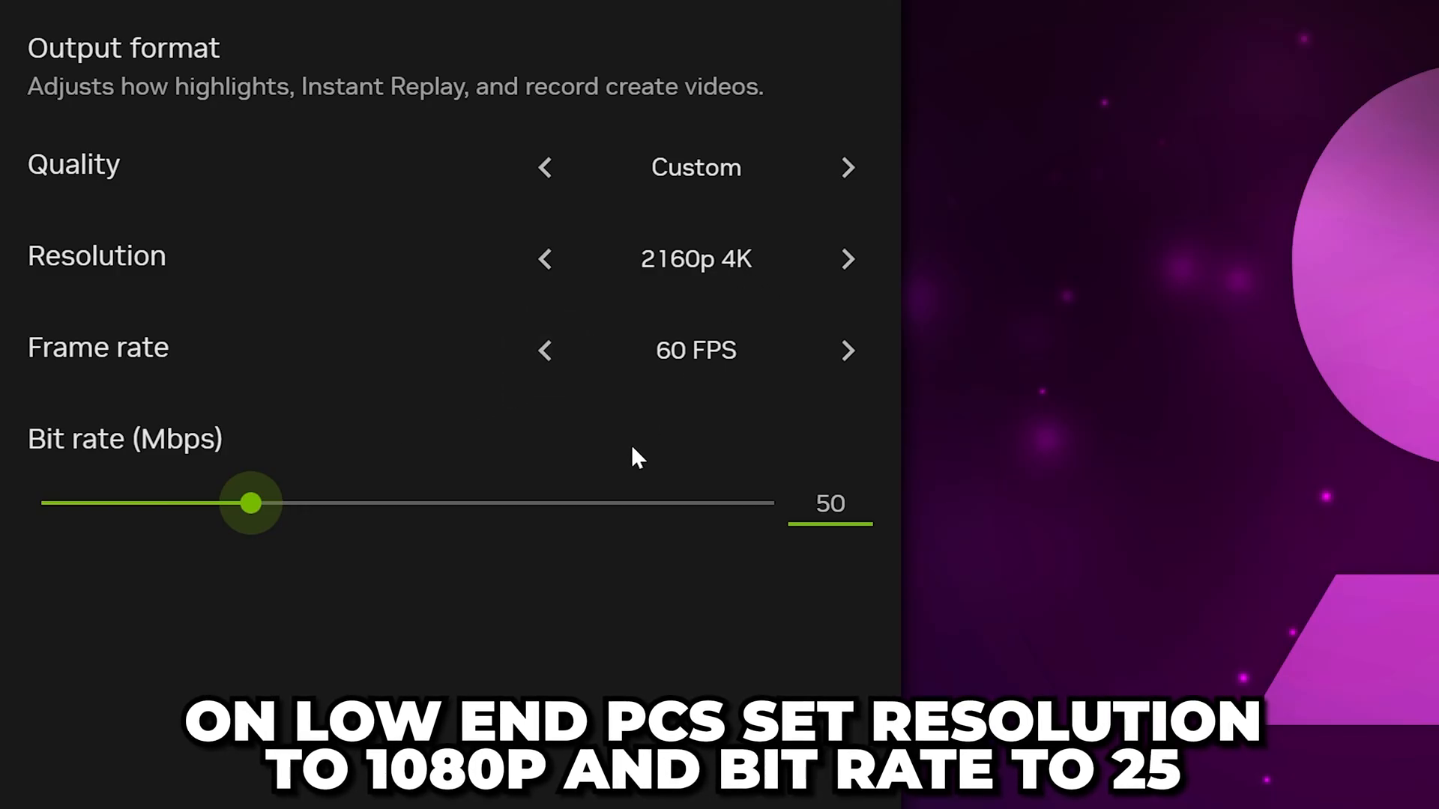
mouse_move(647, 423)
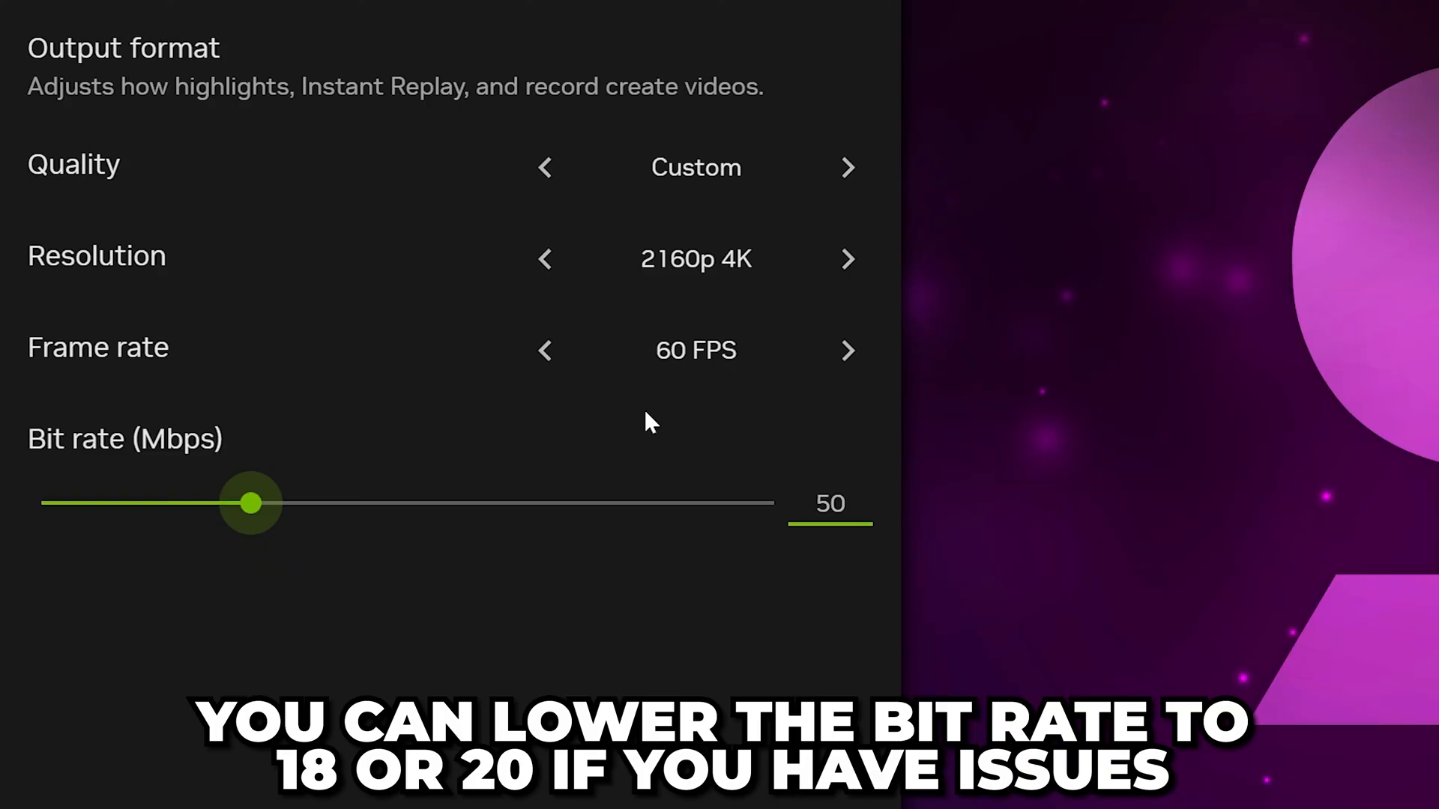
mouse_move(630, 439)
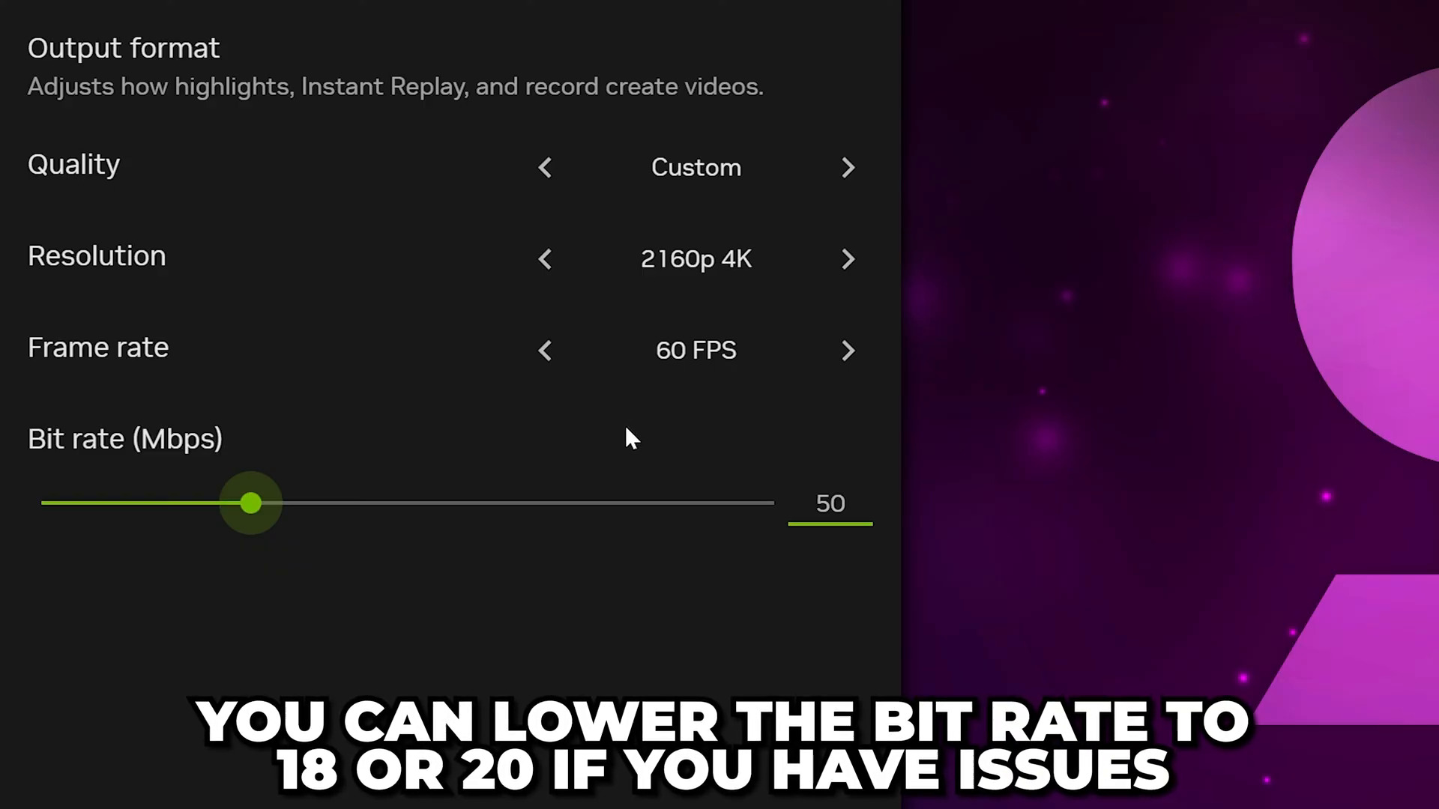
click(48, 46)
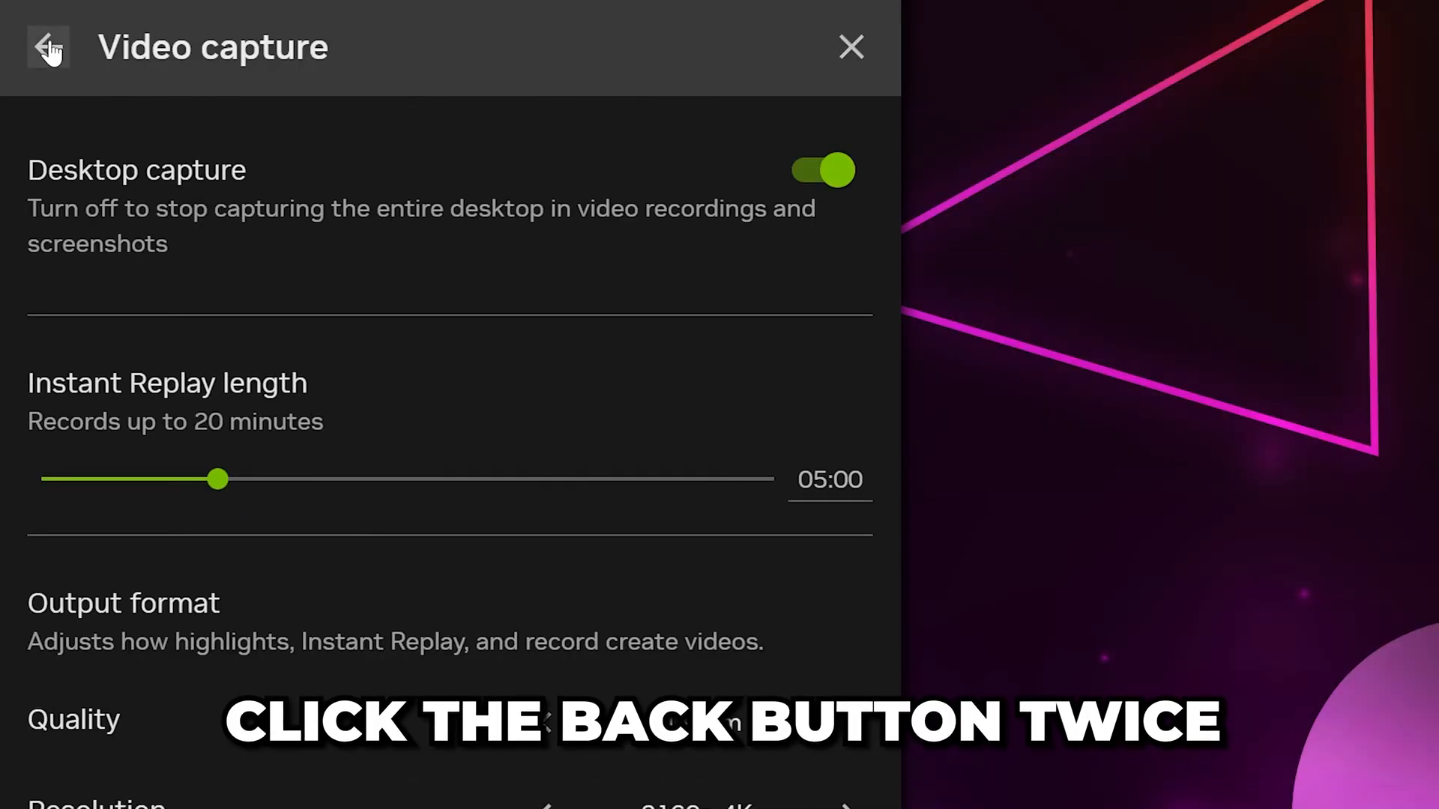
Step: In the overlay's audio settings, keep the SteelSeries Sonar microphone as the source
click(48, 47)
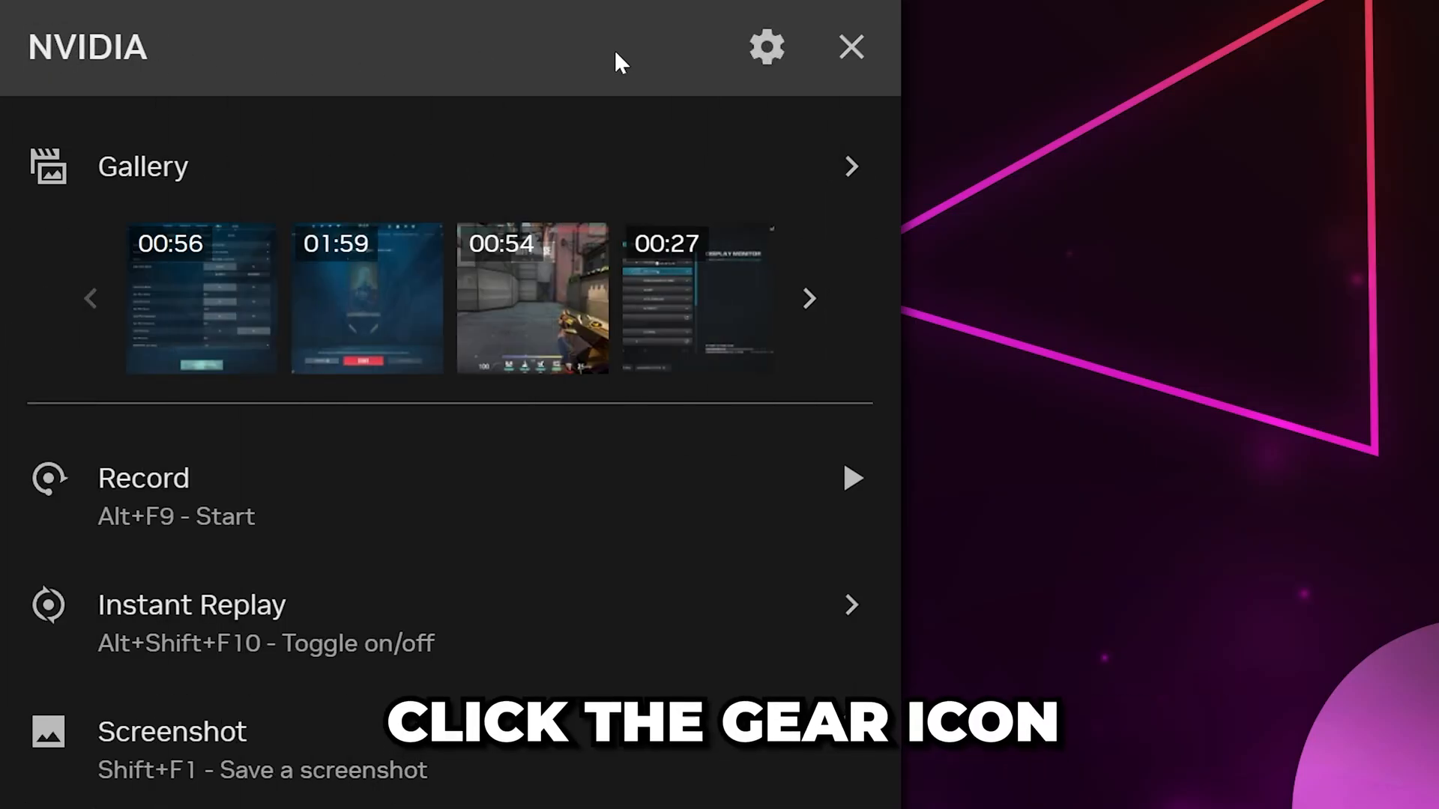
click(765, 46)
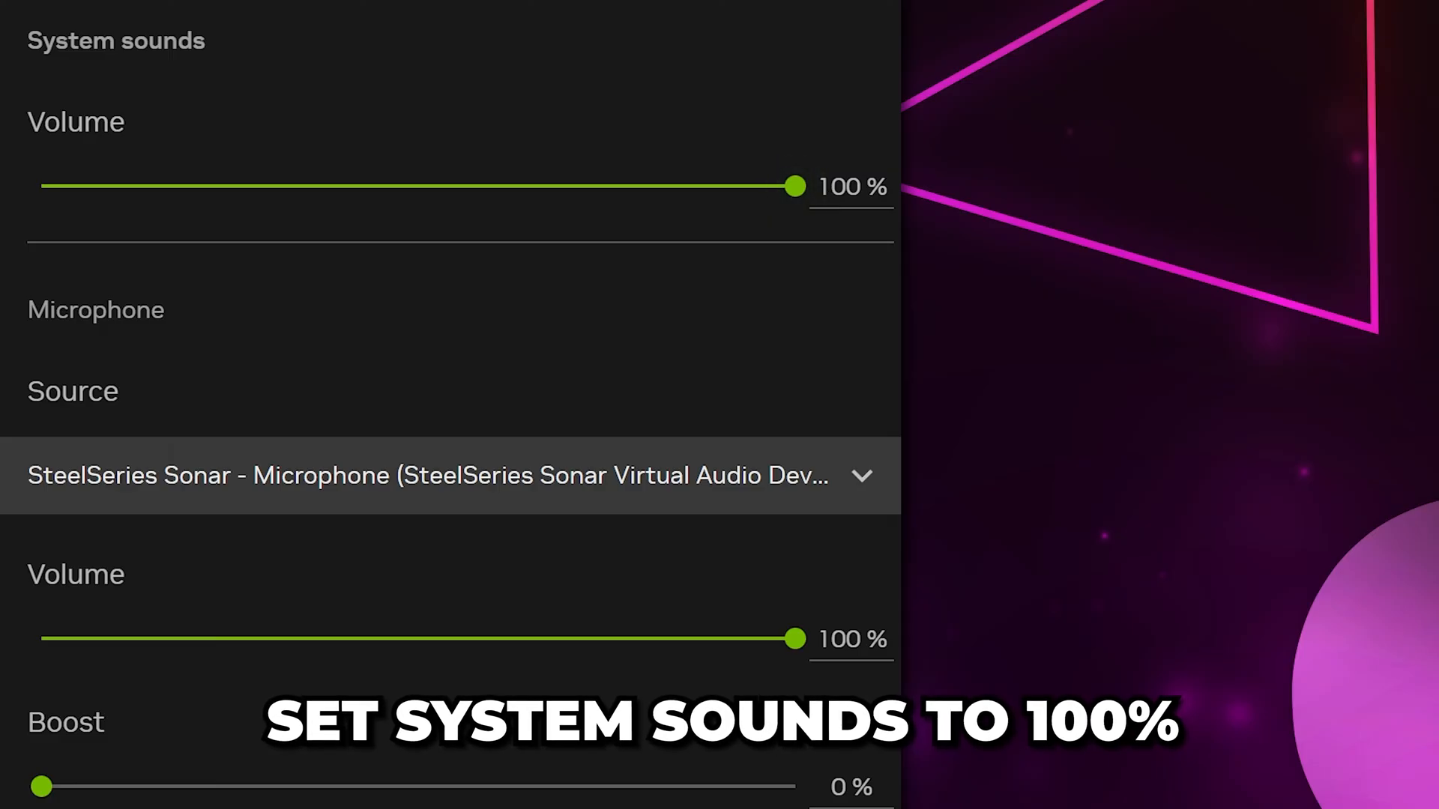
click(441, 475)
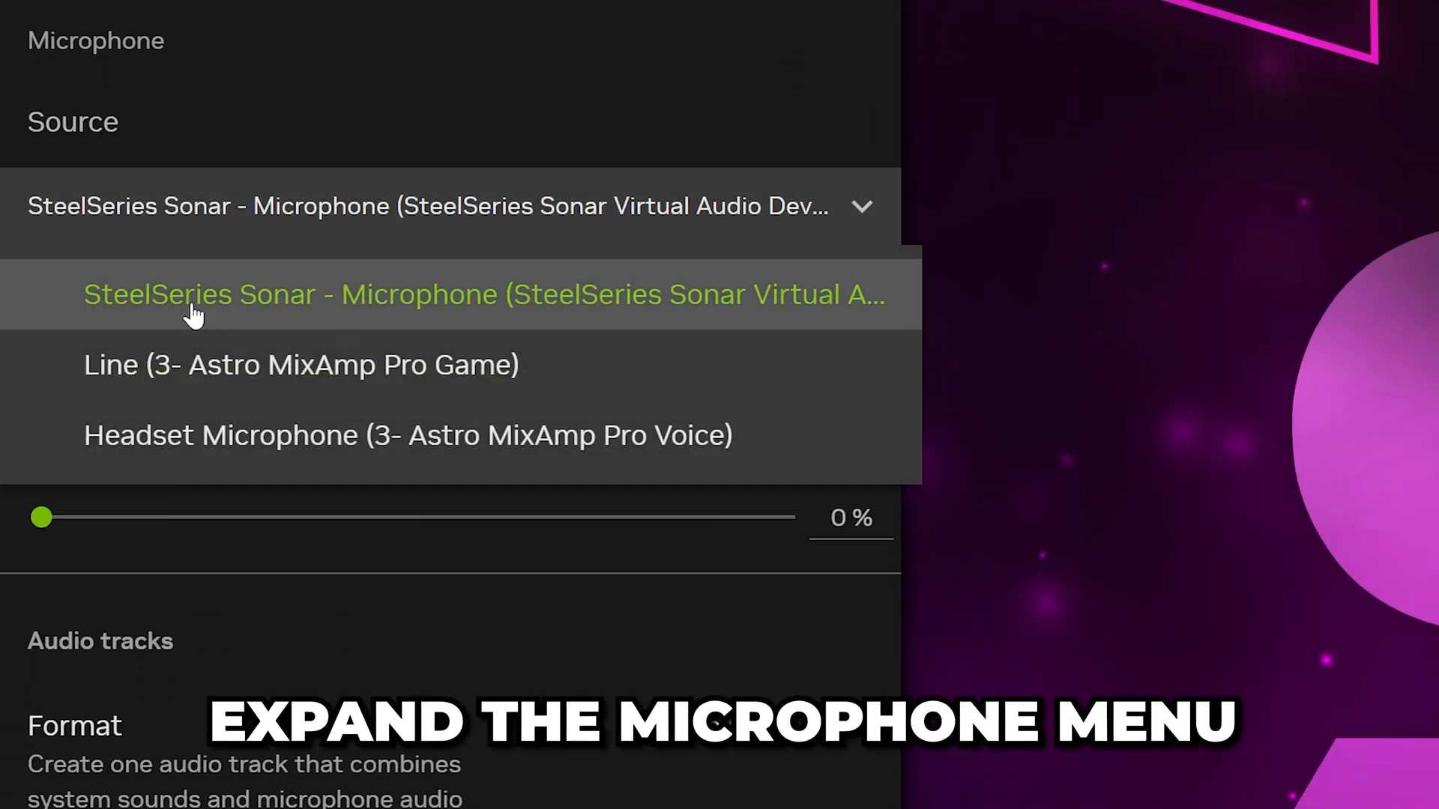
click(414, 295)
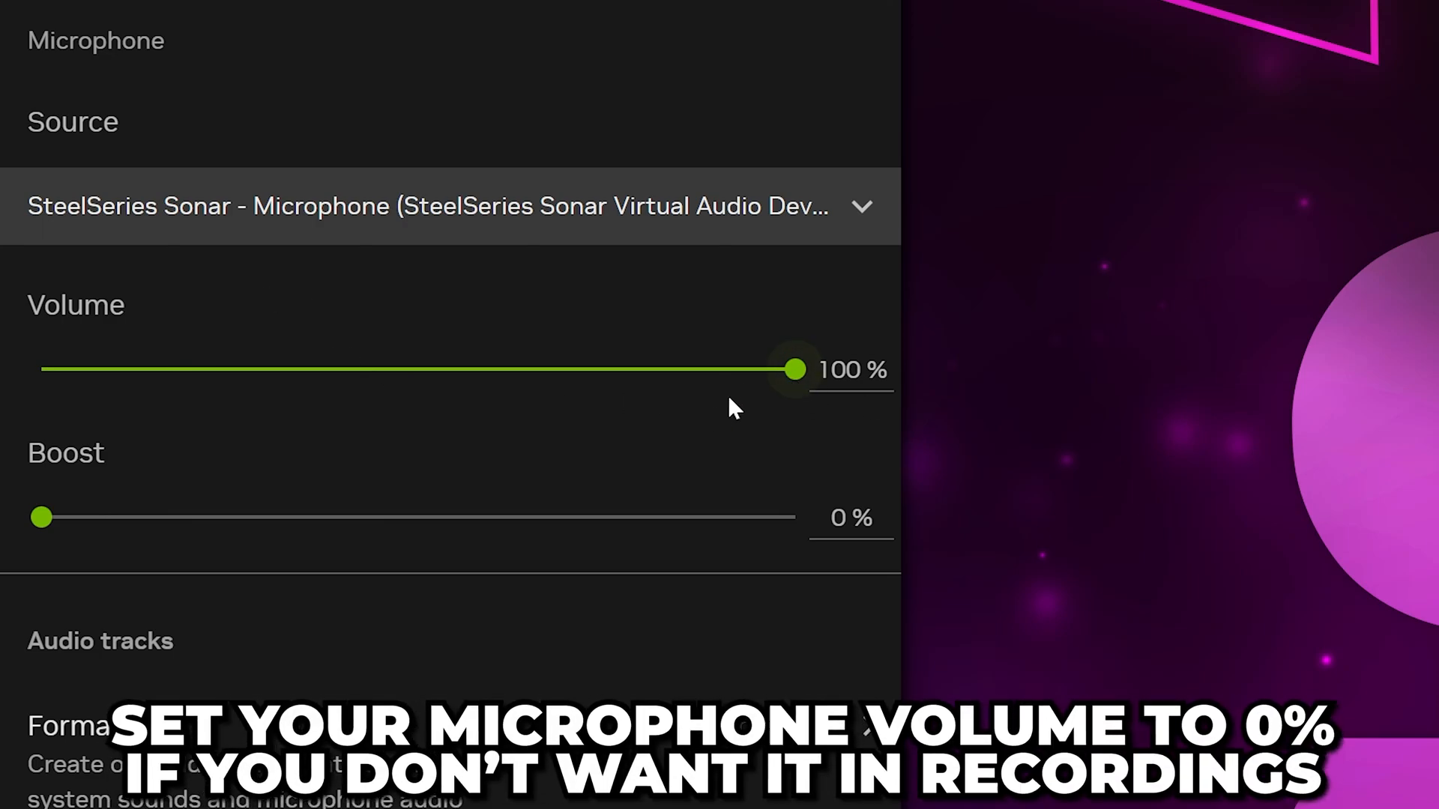
mouse_move(800, 386)
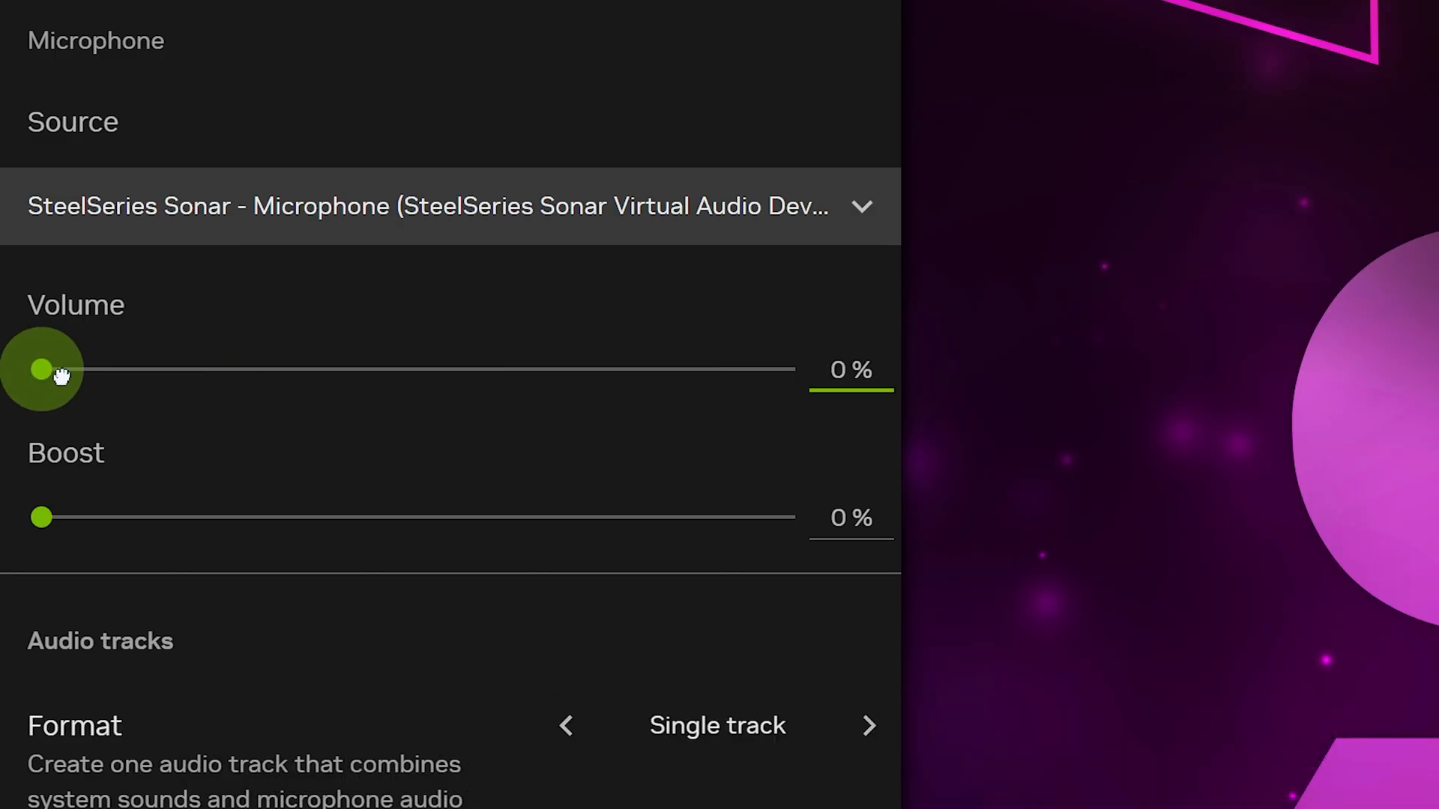
Step: Set the audio track format to Separate tracks for system sounds and microphone
scroll(down, 3)
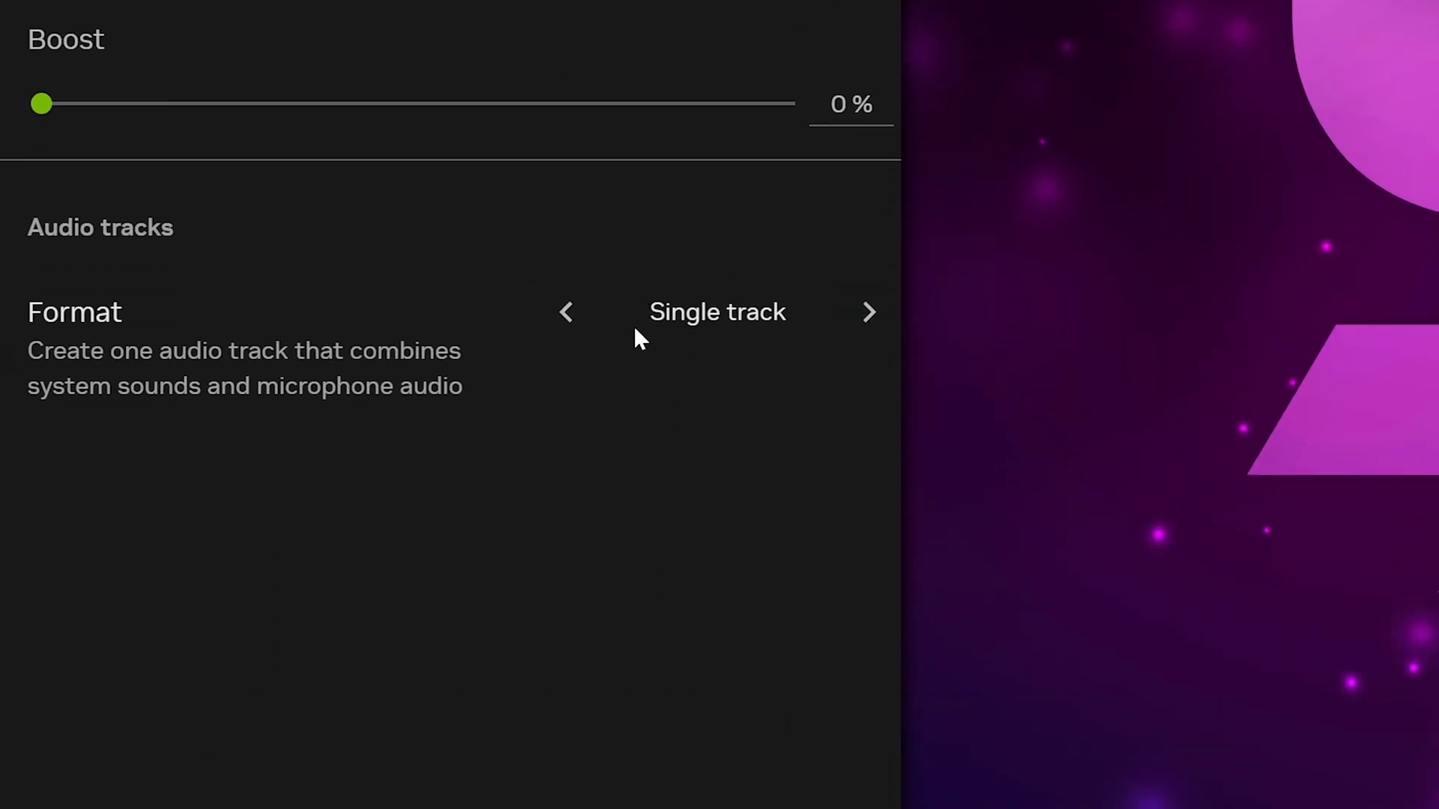
mouse_move(734, 346)
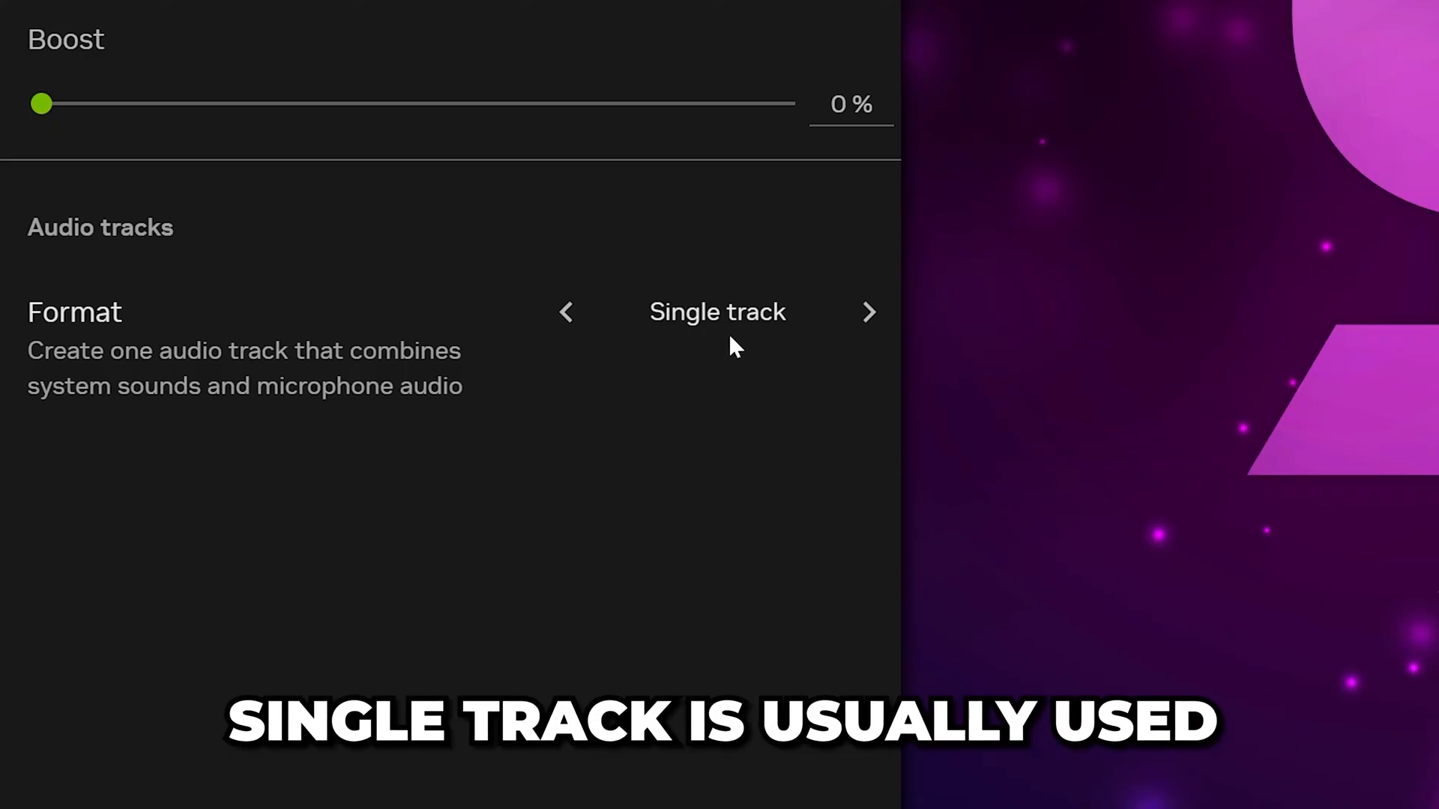
mouse_move(786, 317)
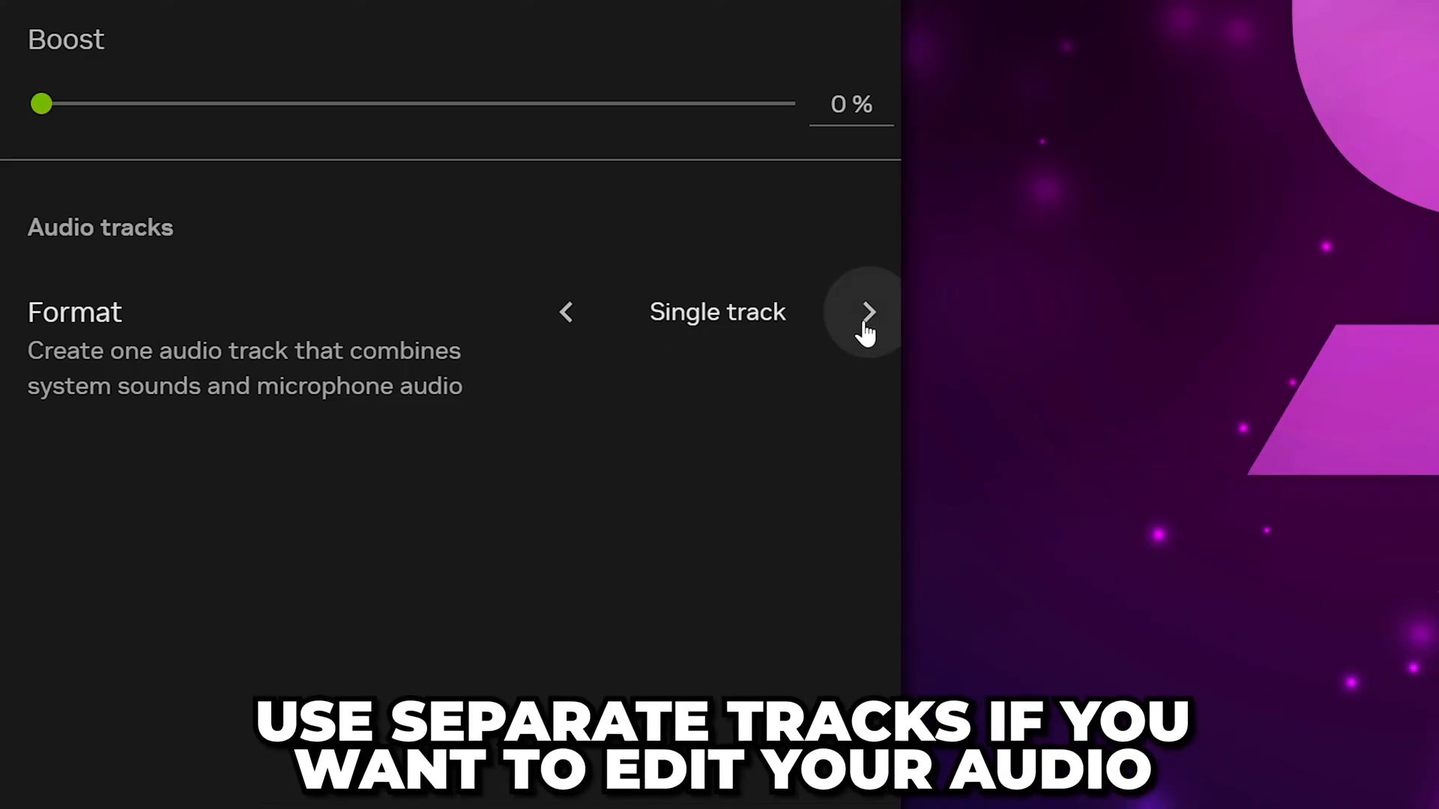
click(868, 311)
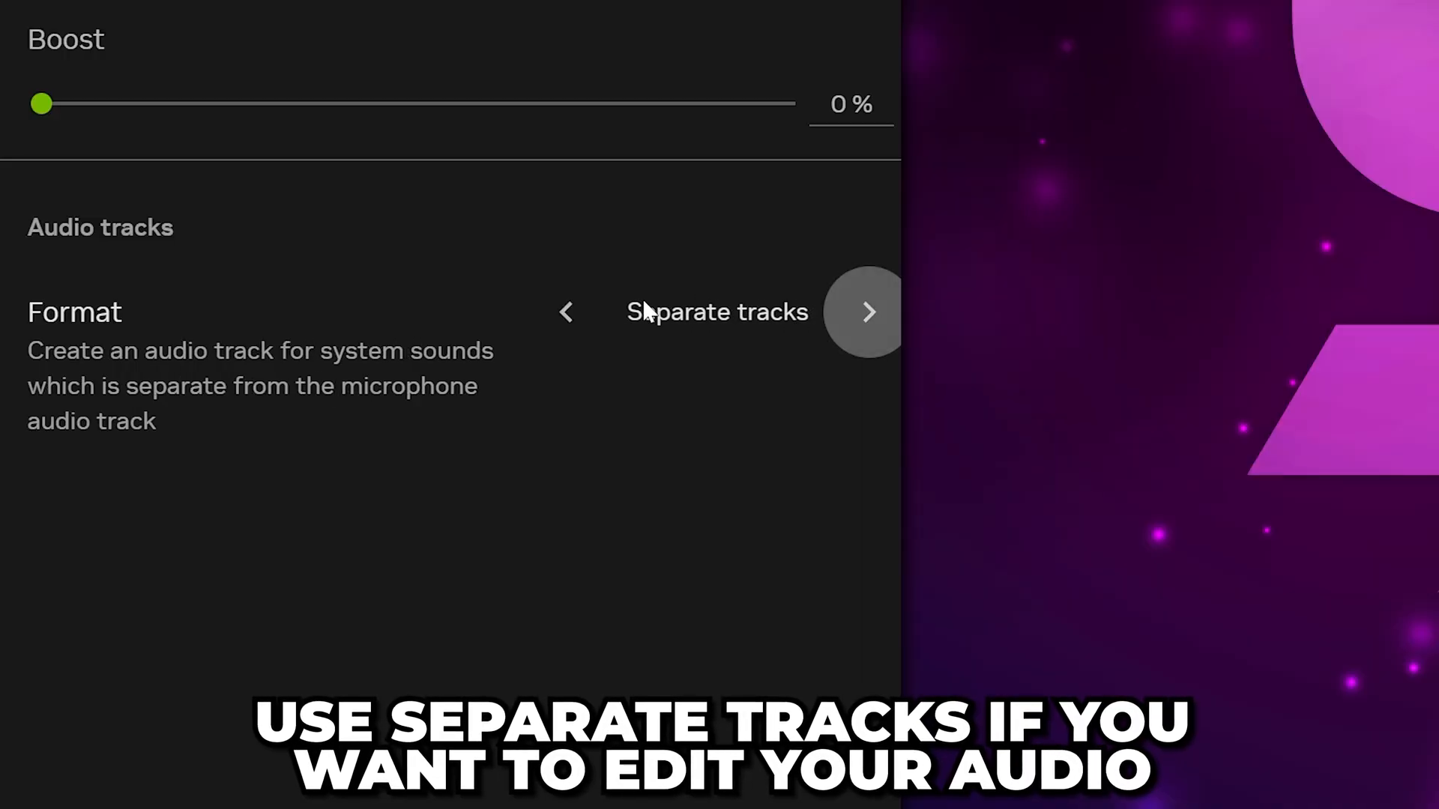
mouse_move(766, 342)
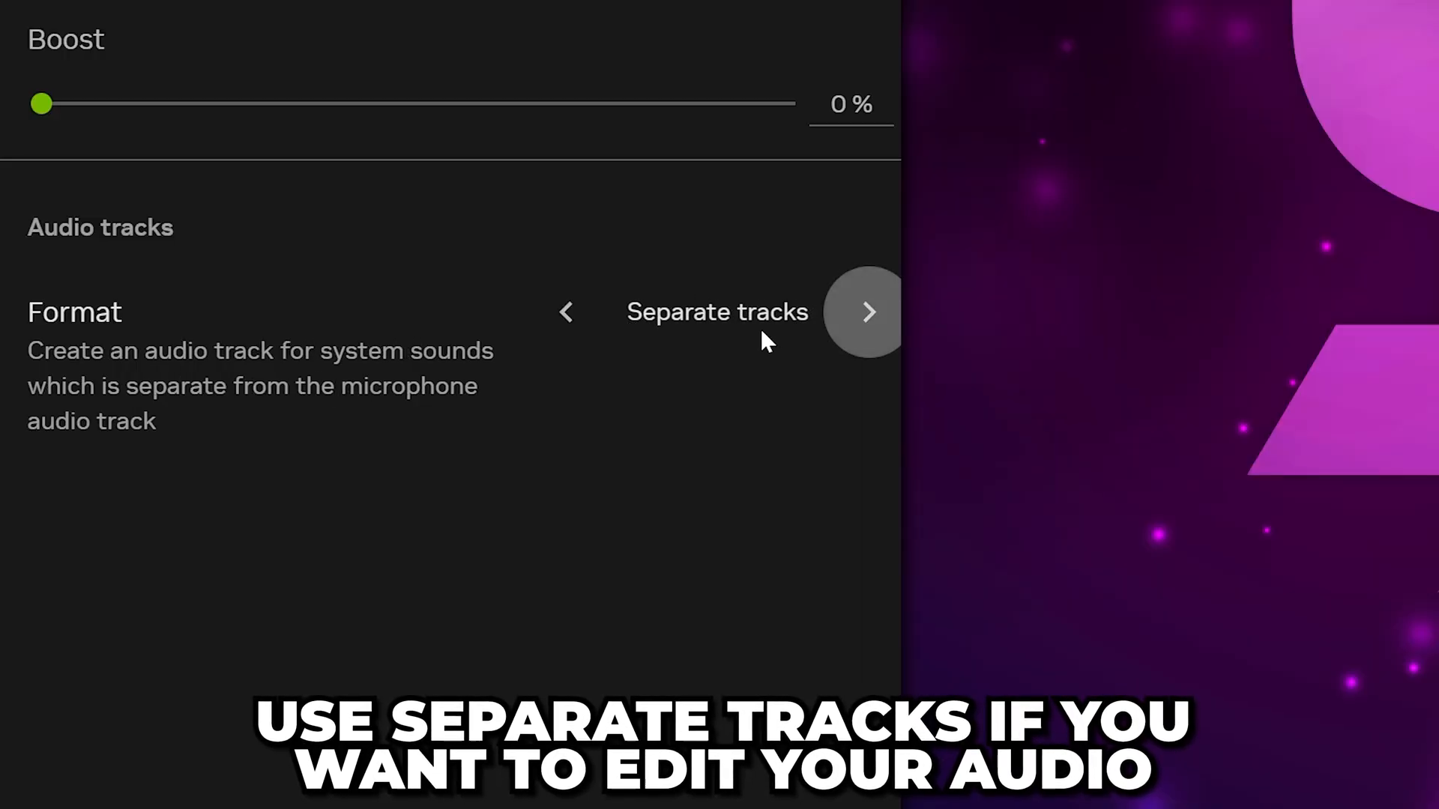
click(48, 42)
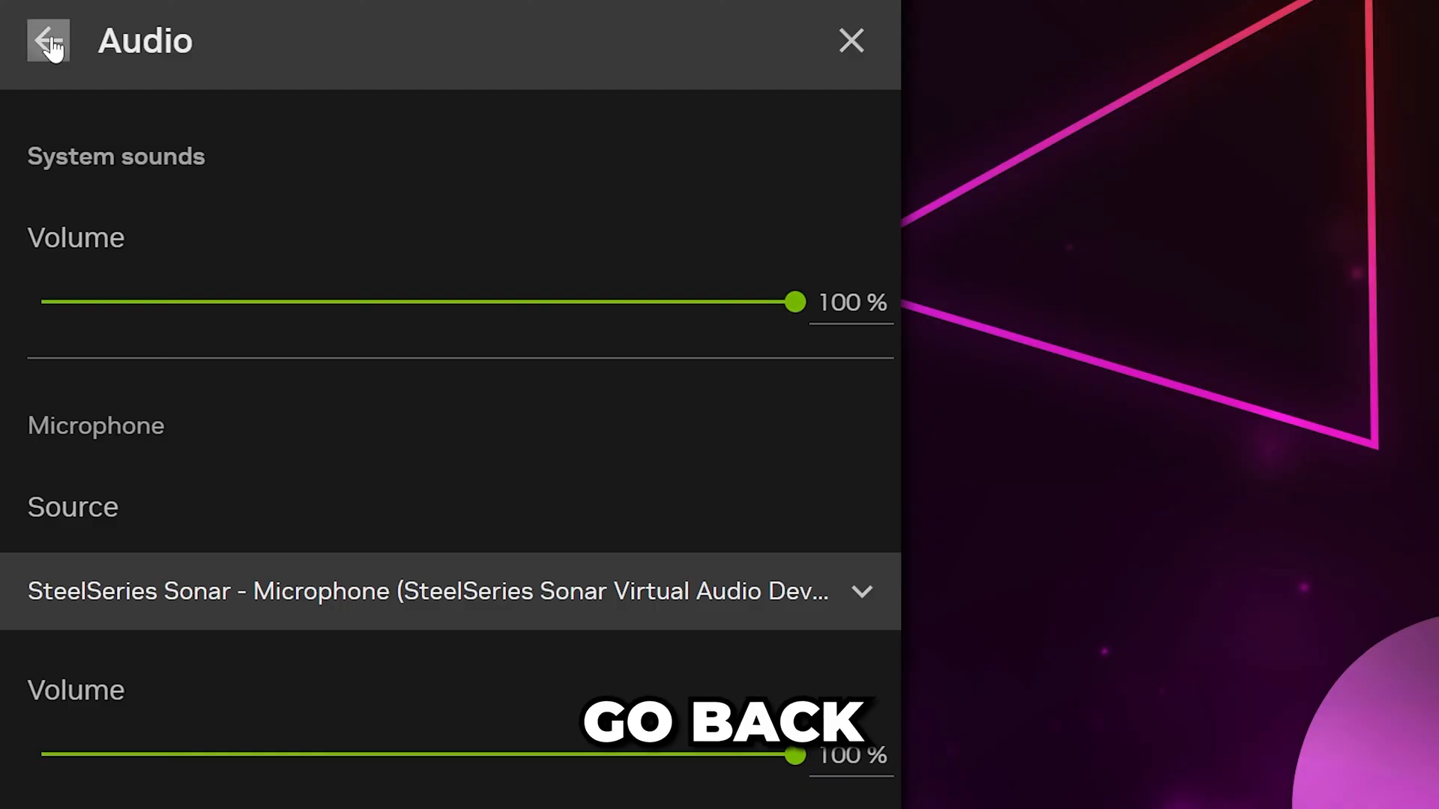
Step: Assign a new key combination to the Toggle record on/off shortcut in Shortcut controls
click(48, 41)
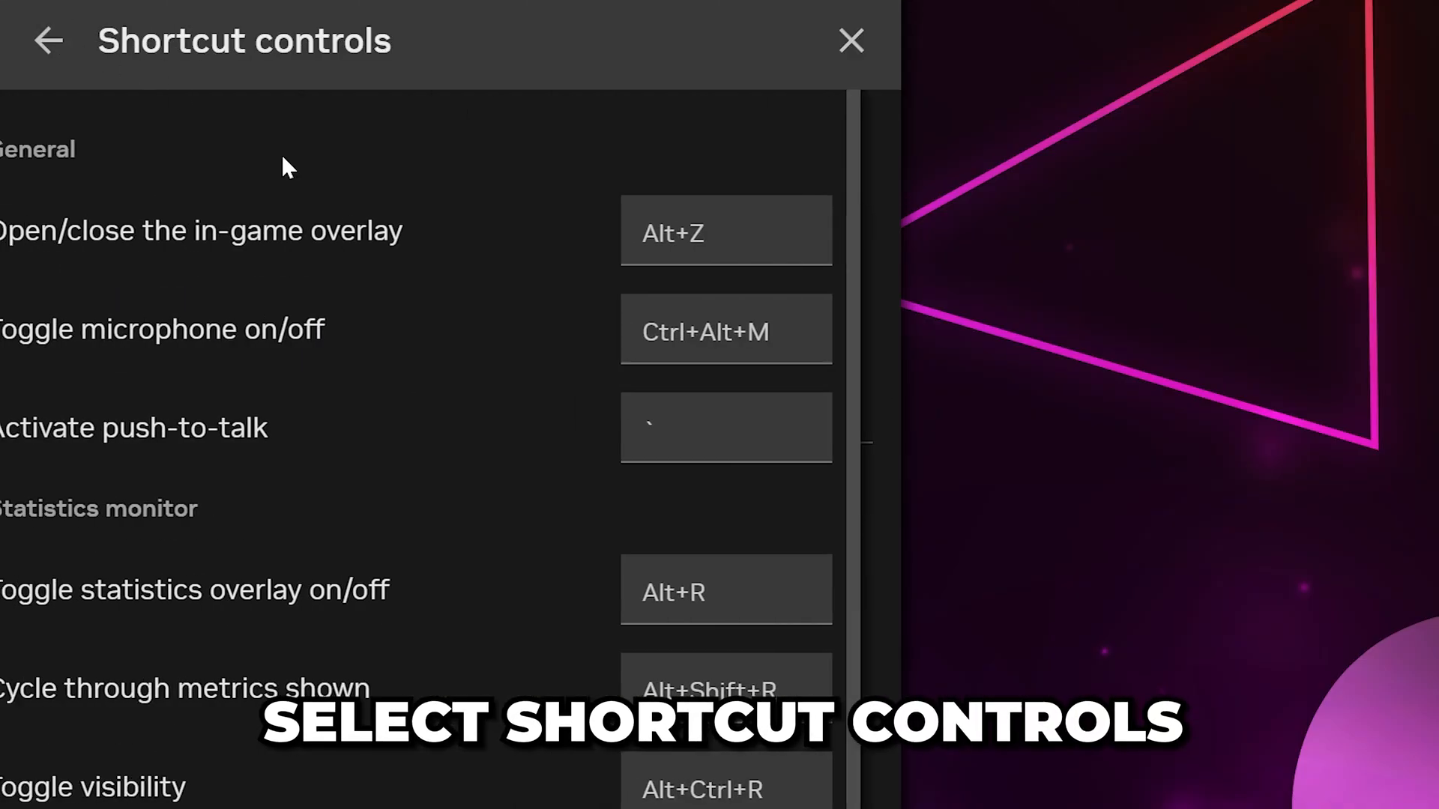
scroll(down, 3)
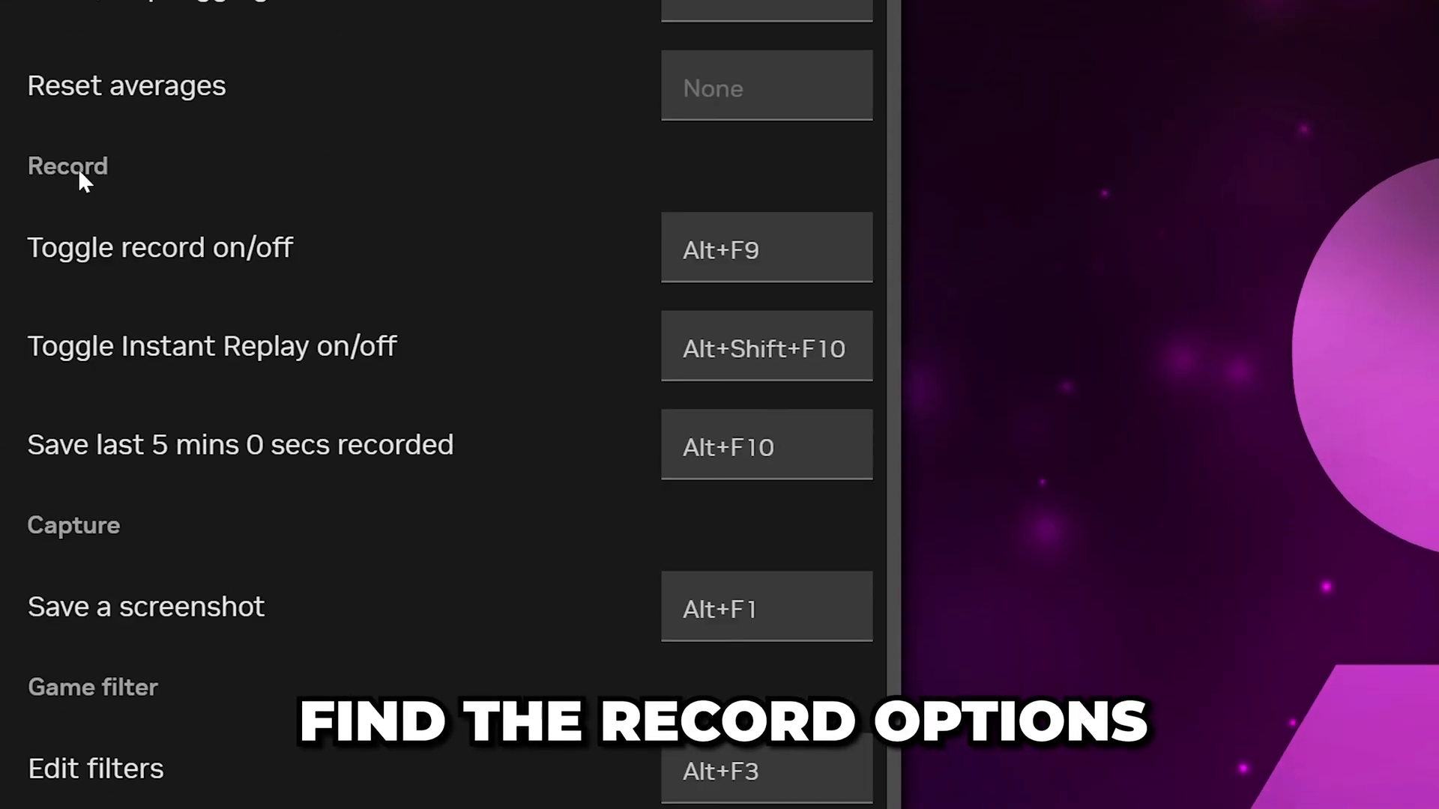
mouse_move(73, 267)
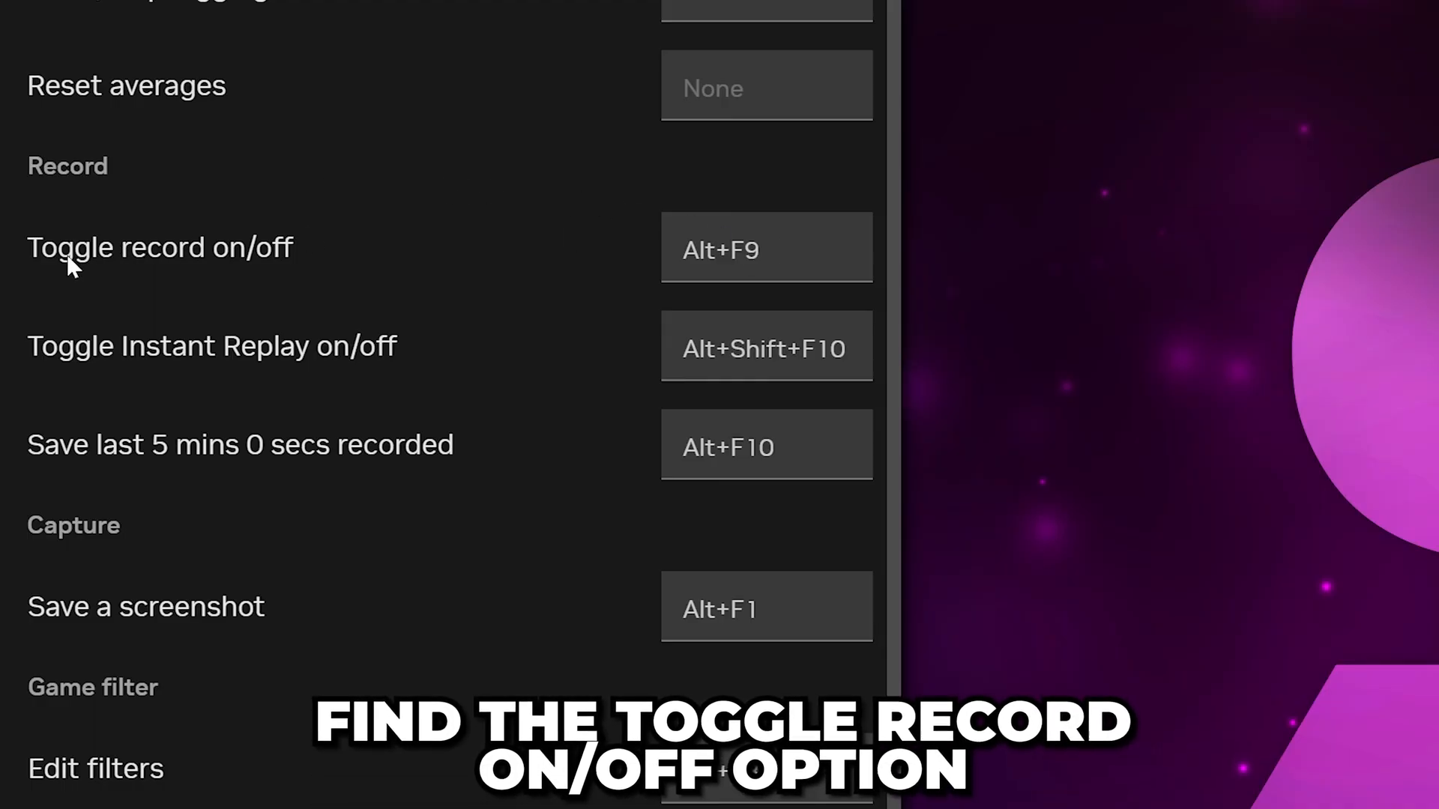
mouse_move(752, 243)
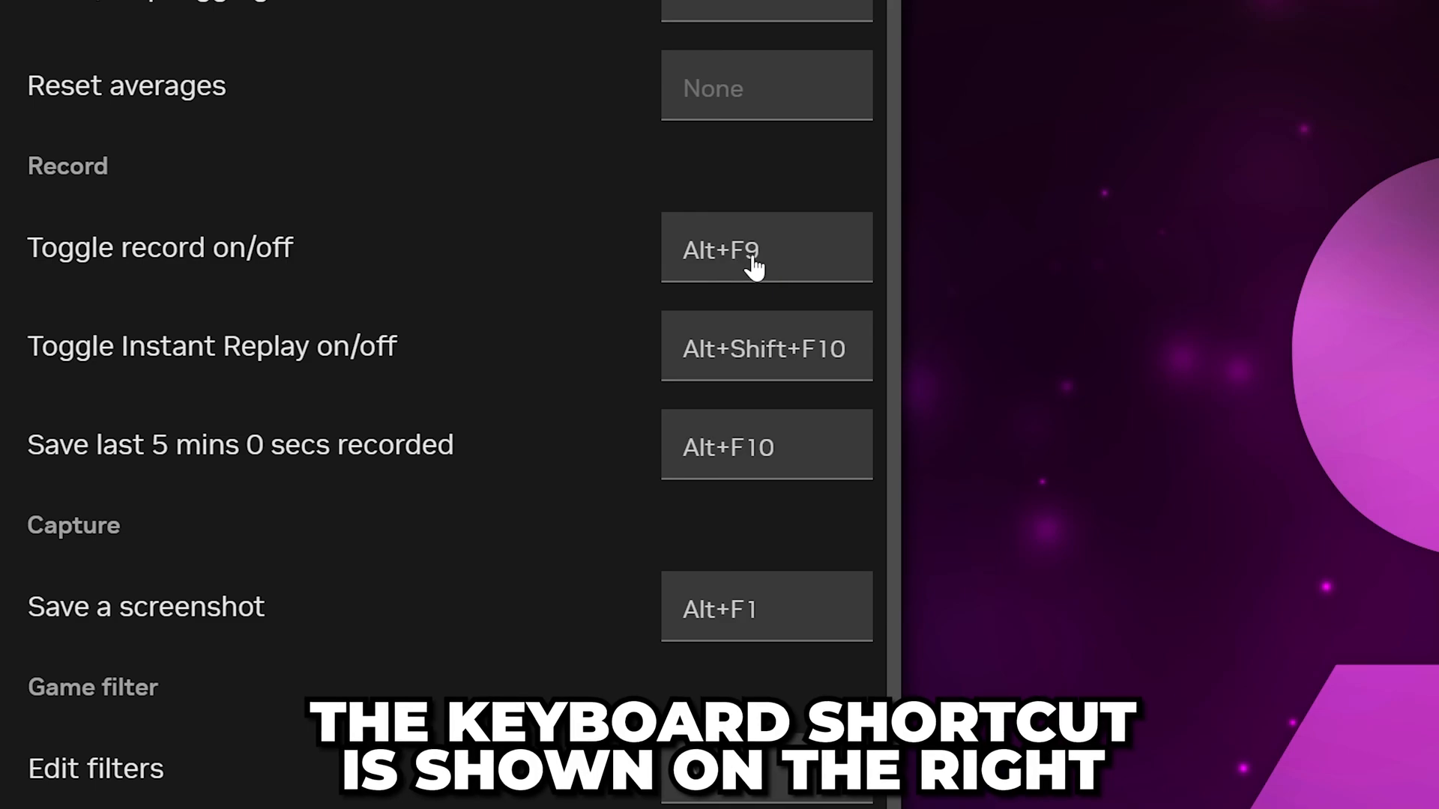
mouse_move(746, 272)
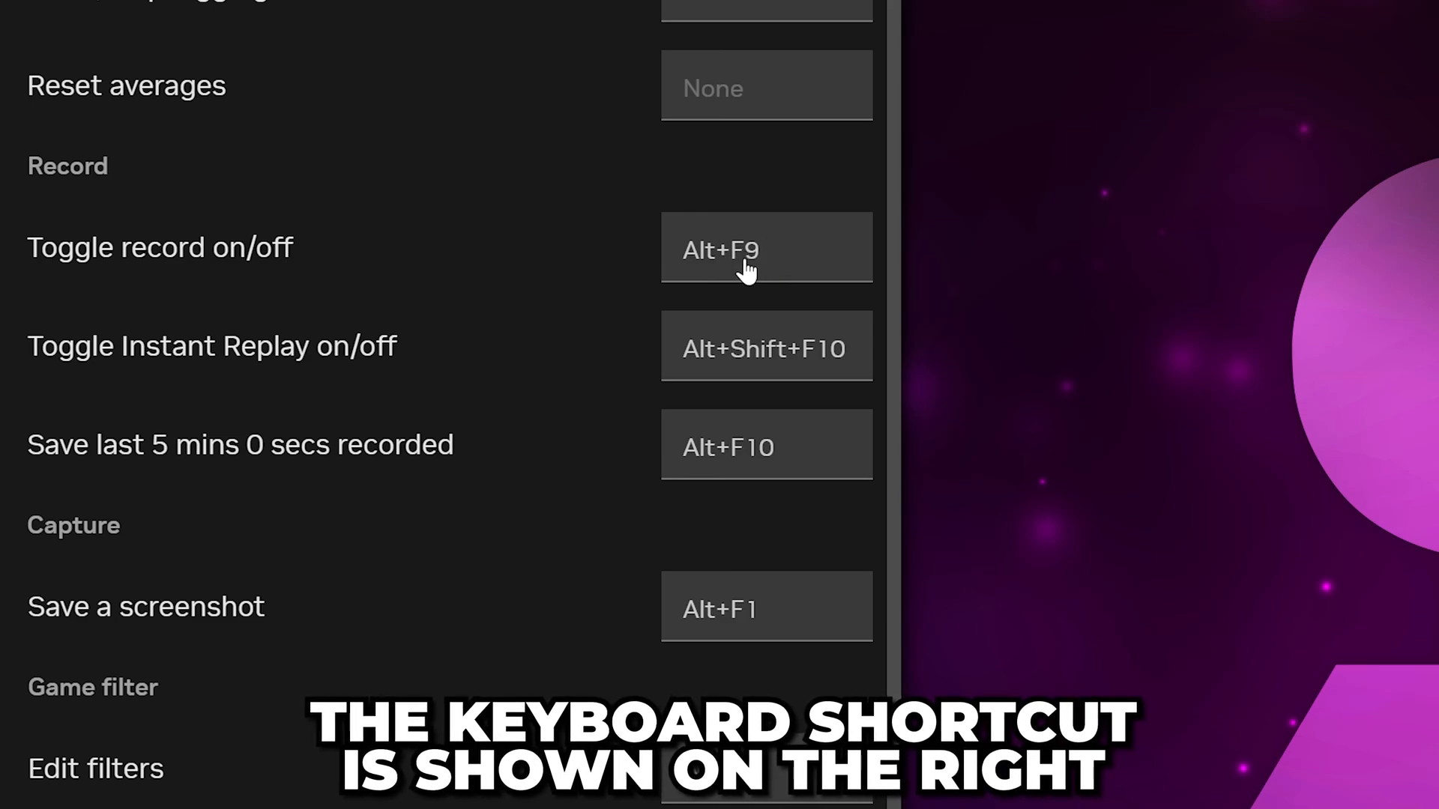
mouse_move(784, 259)
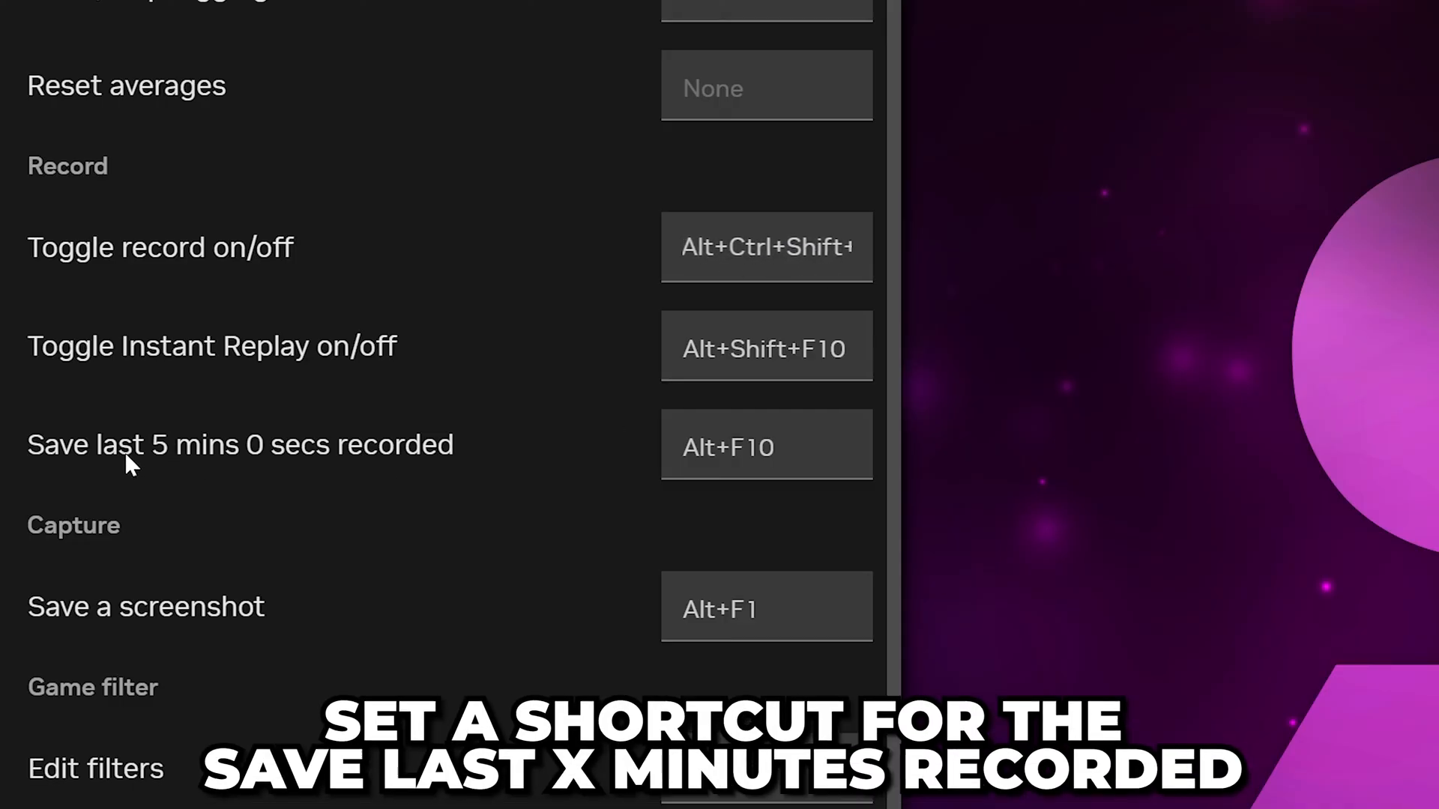
click(765, 443)
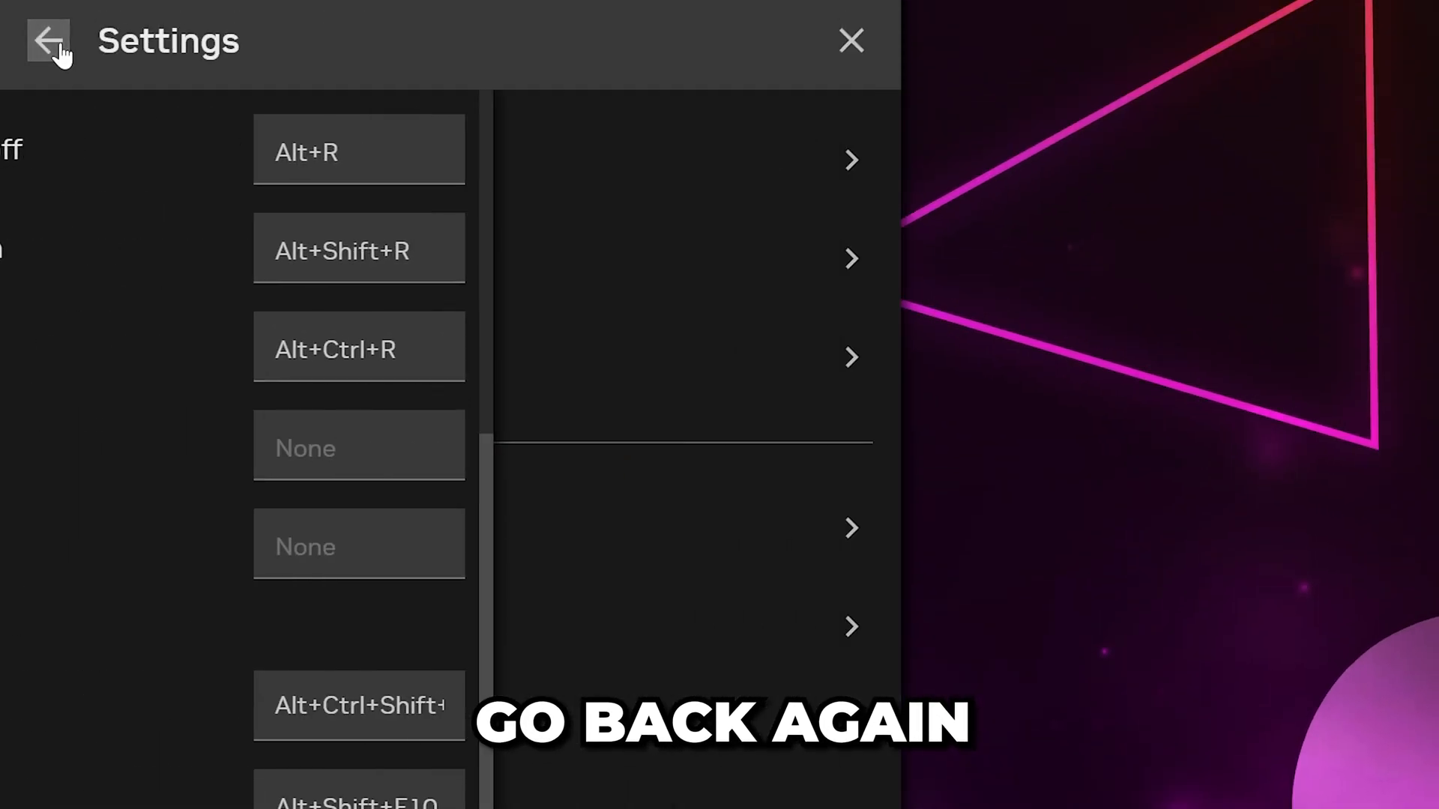
Step: Set the gallery location to D:\SlurpTech Video Media\Batch 21\Content\Videos and confirm the change
click(48, 42)
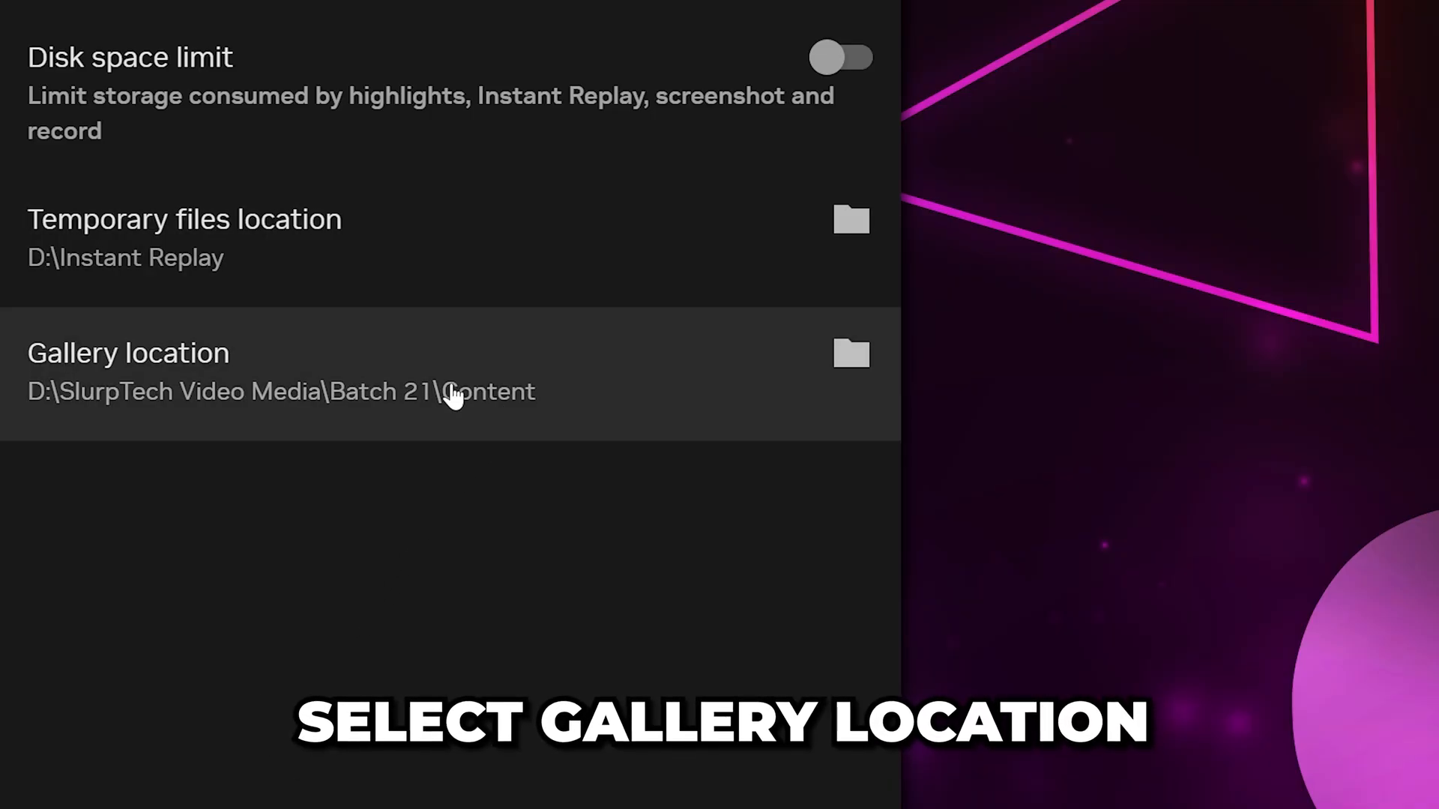
click(849, 352)
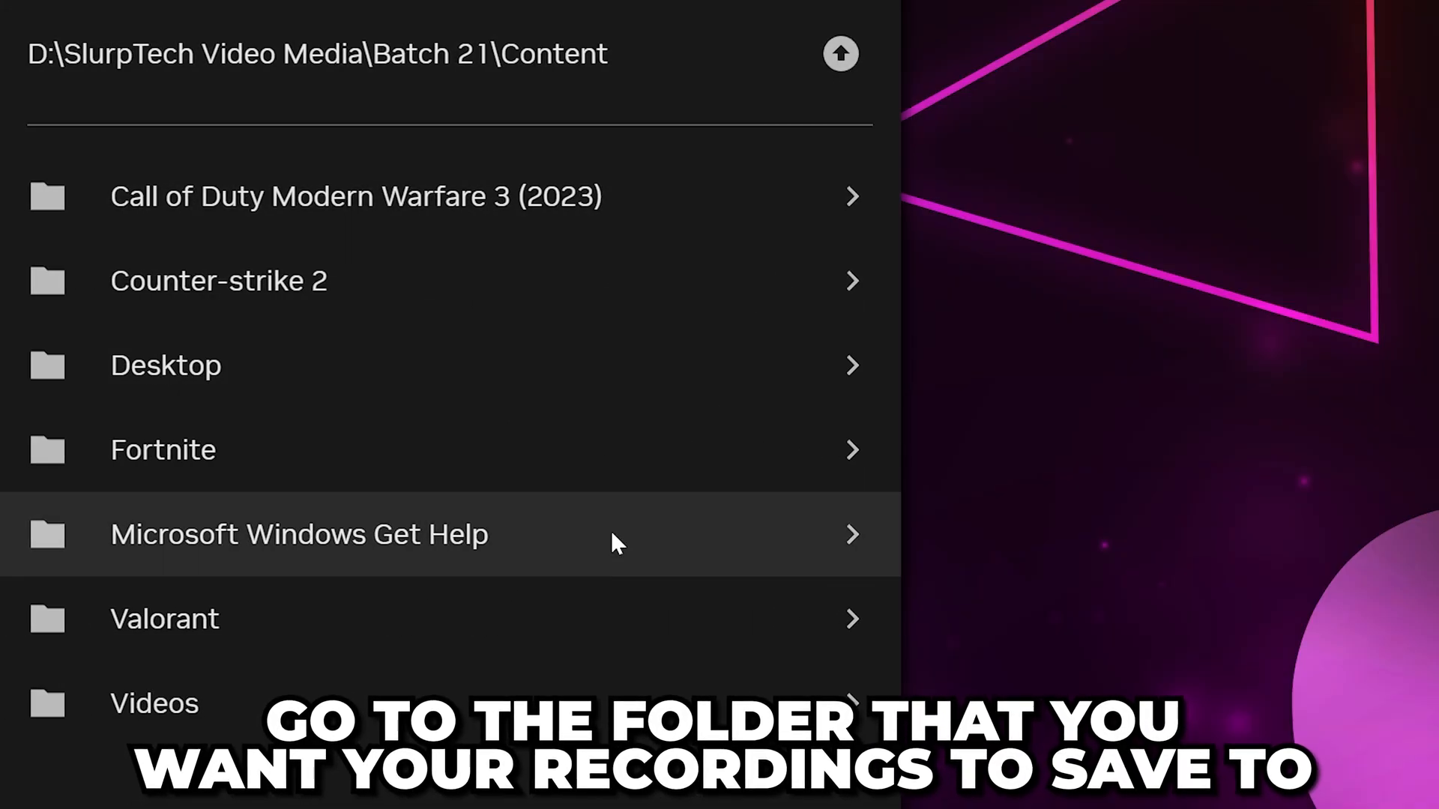
click(154, 703)
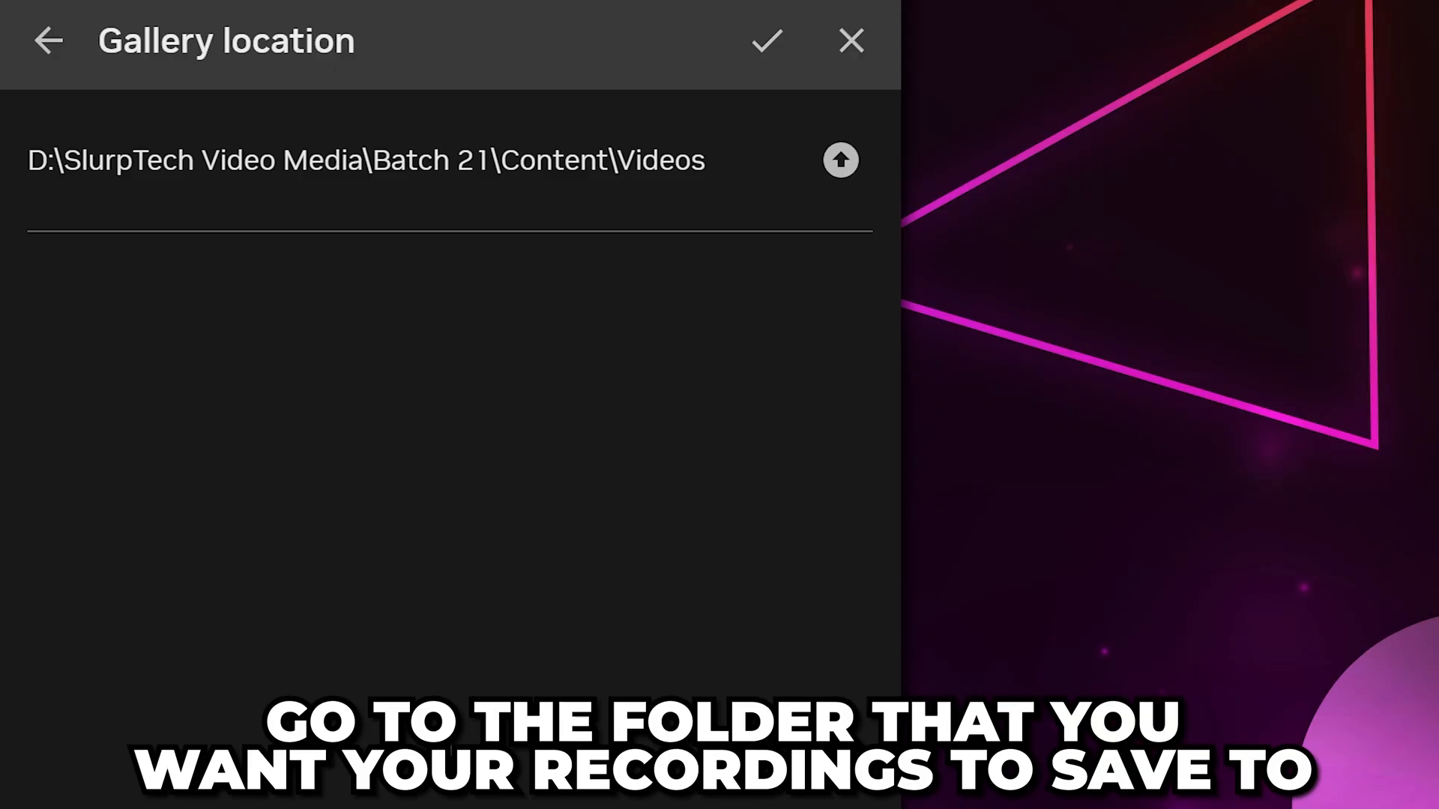
mouse_move(839, 161)
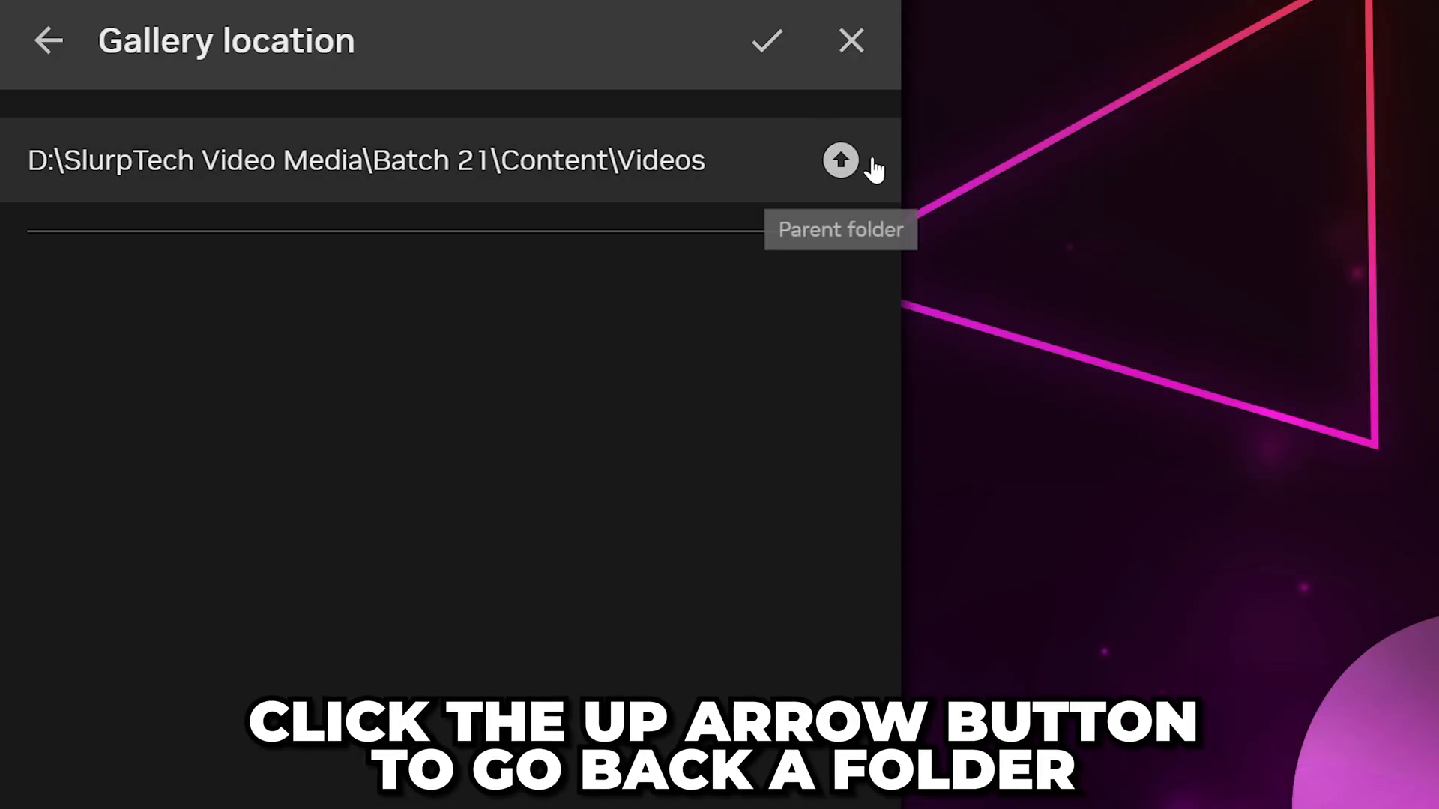
mouse_move(791, 85)
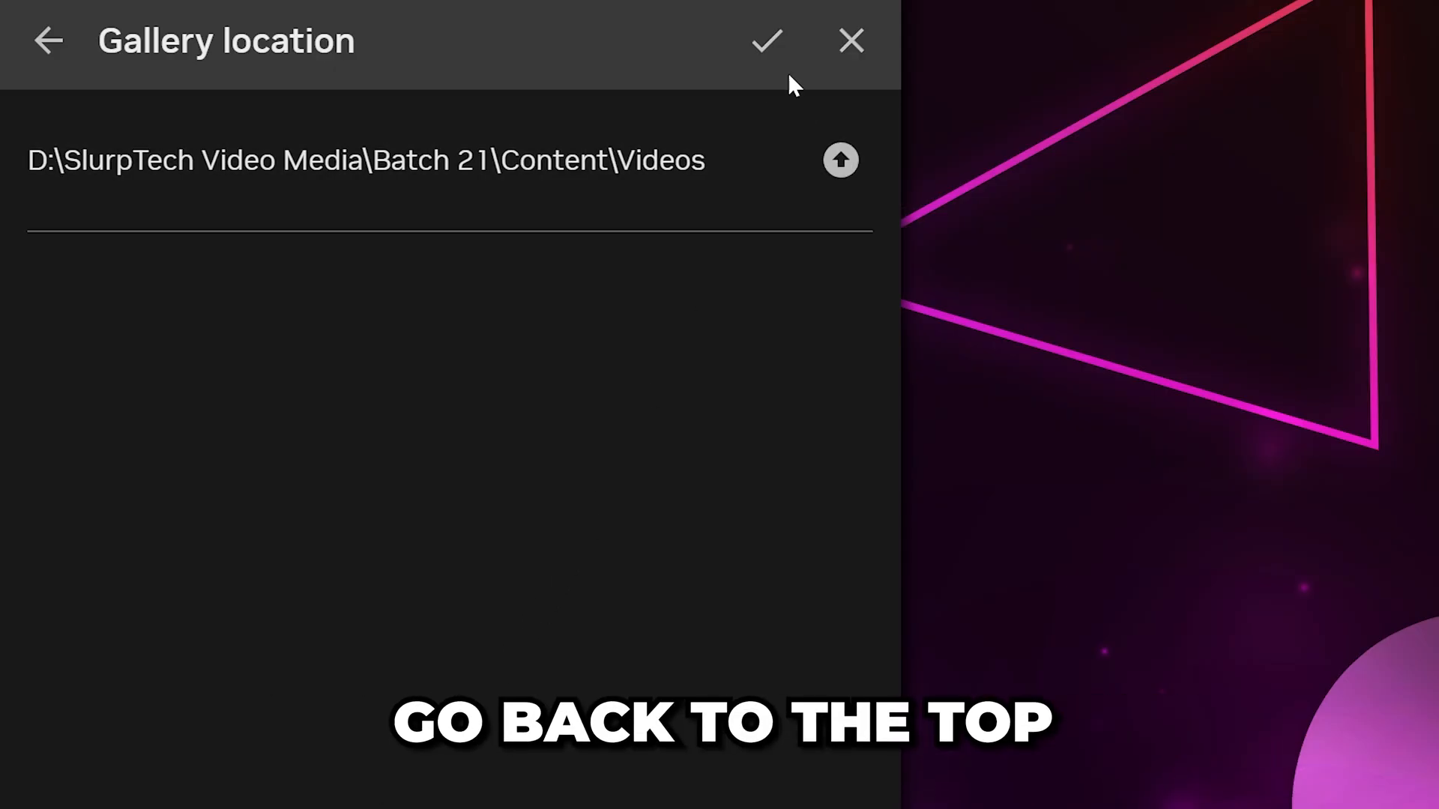
mouse_move(765, 42)
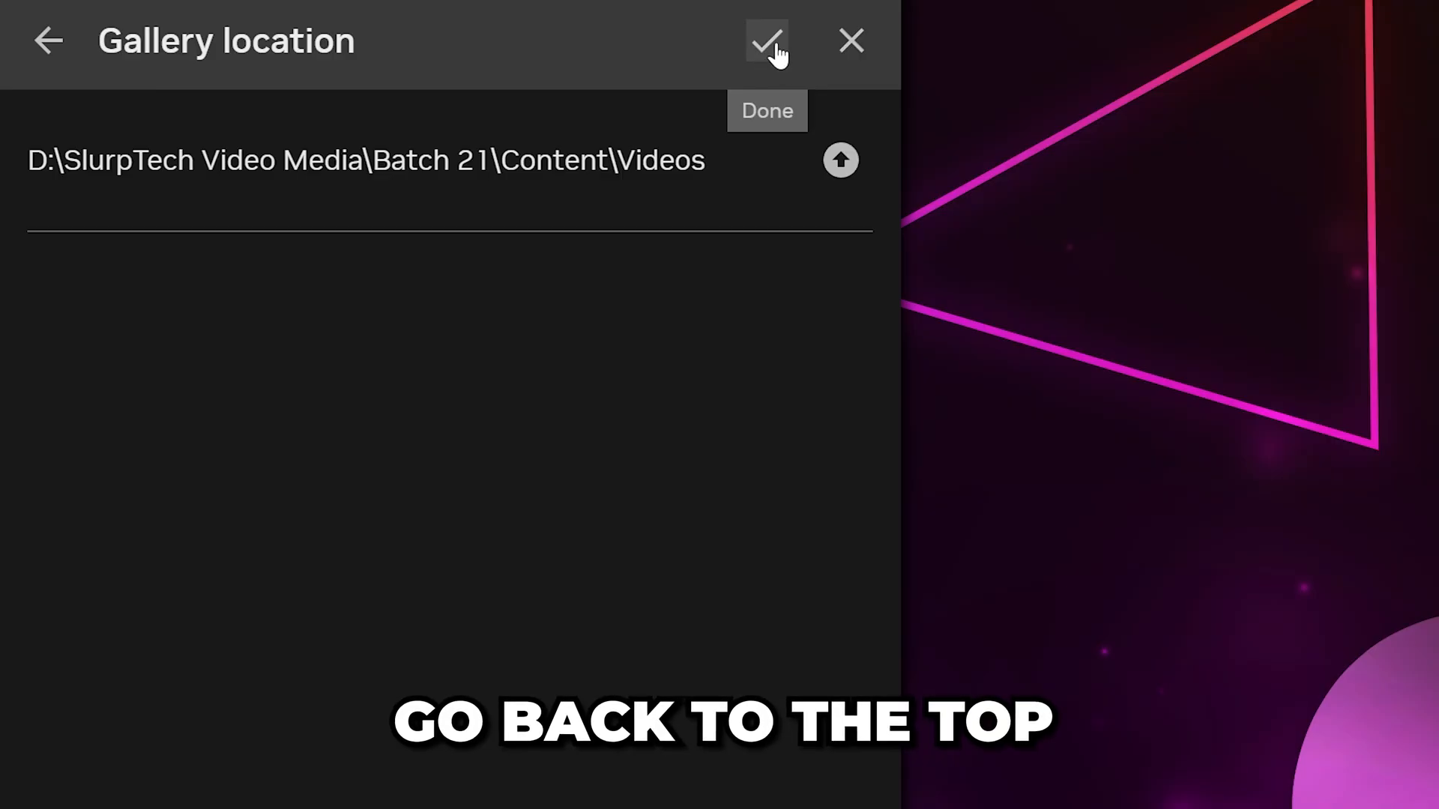
click(766, 42)
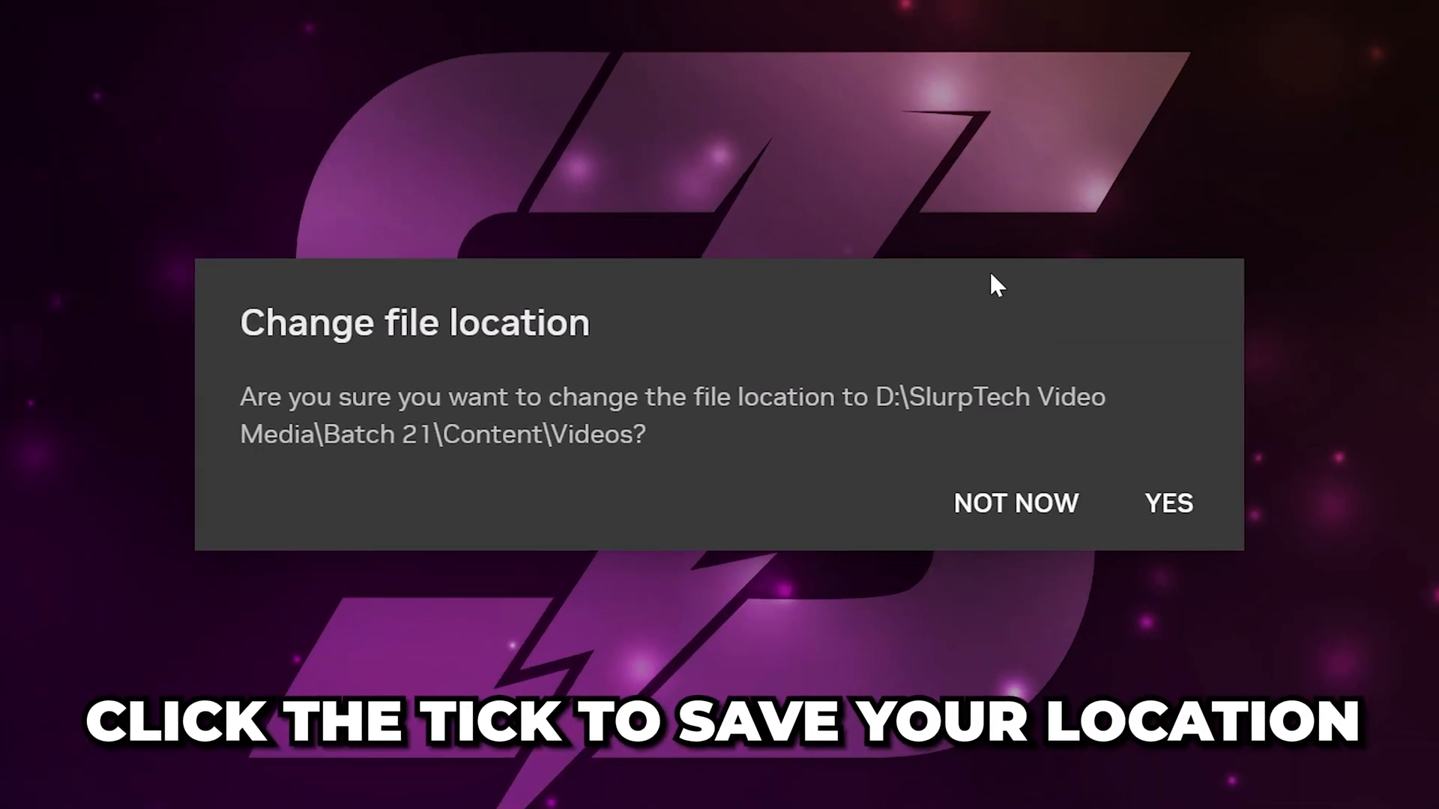
click(1167, 504)
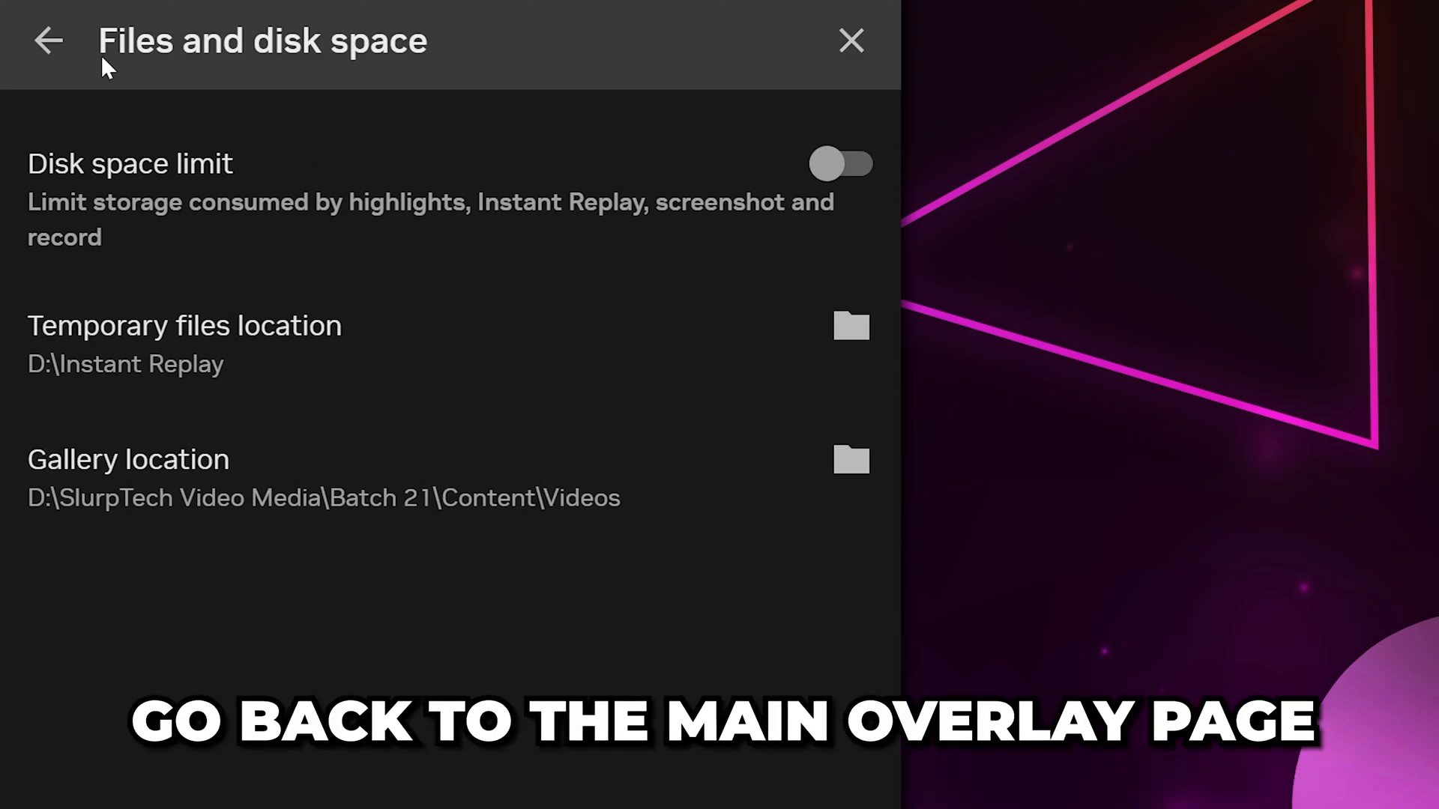
Step: Return to the main overlay and switch Instant Replay on for continuous capture
click(46, 40)
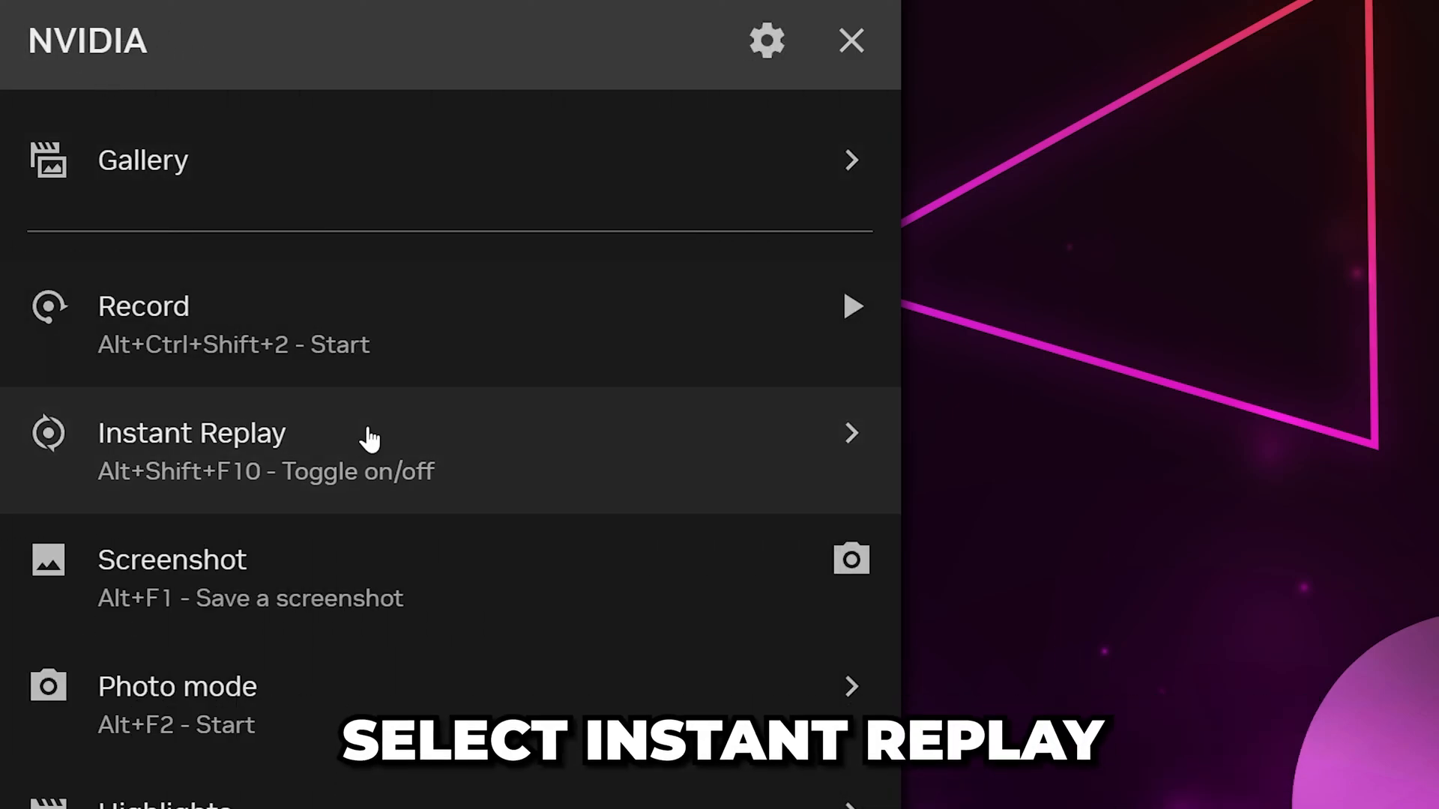
click(367, 433)
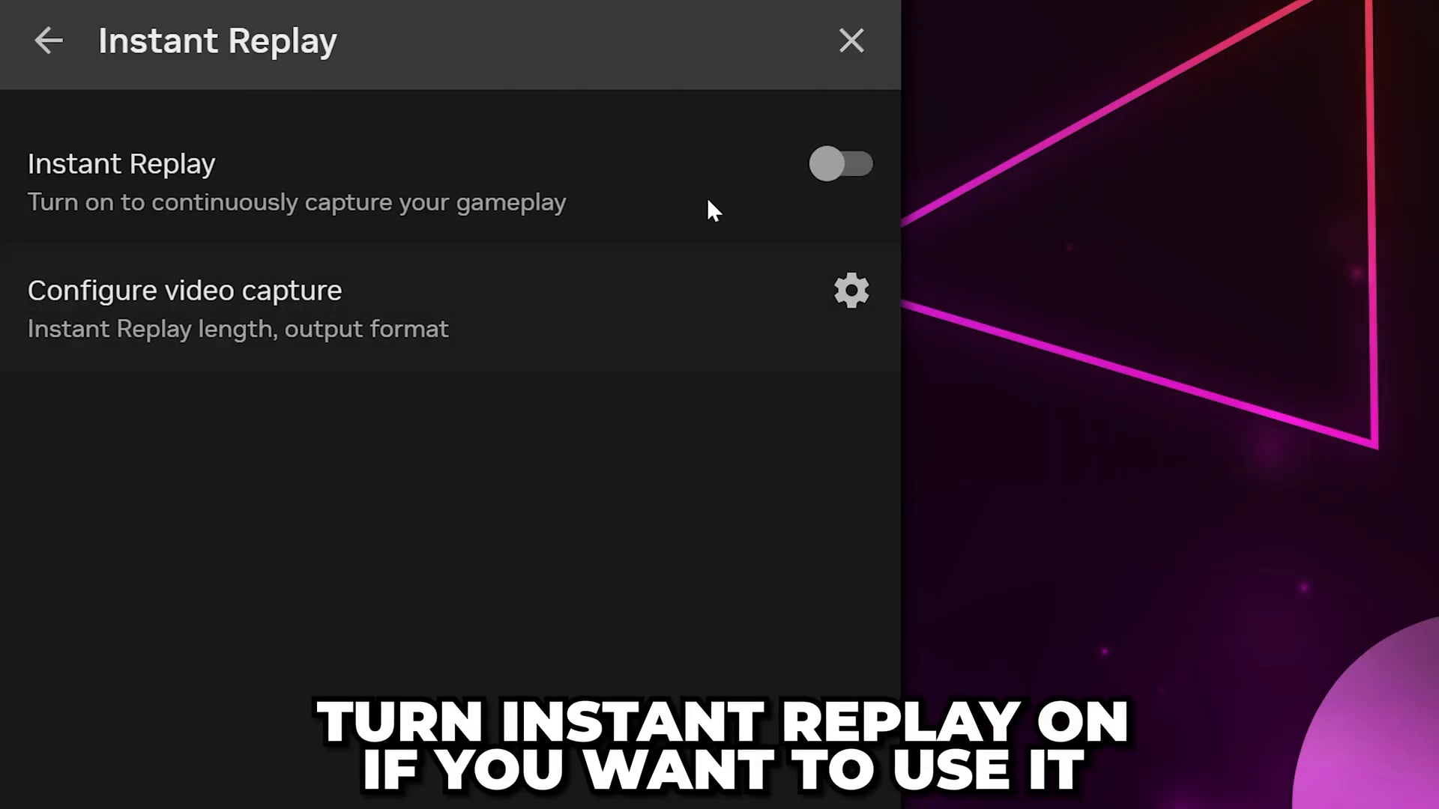
click(839, 165)
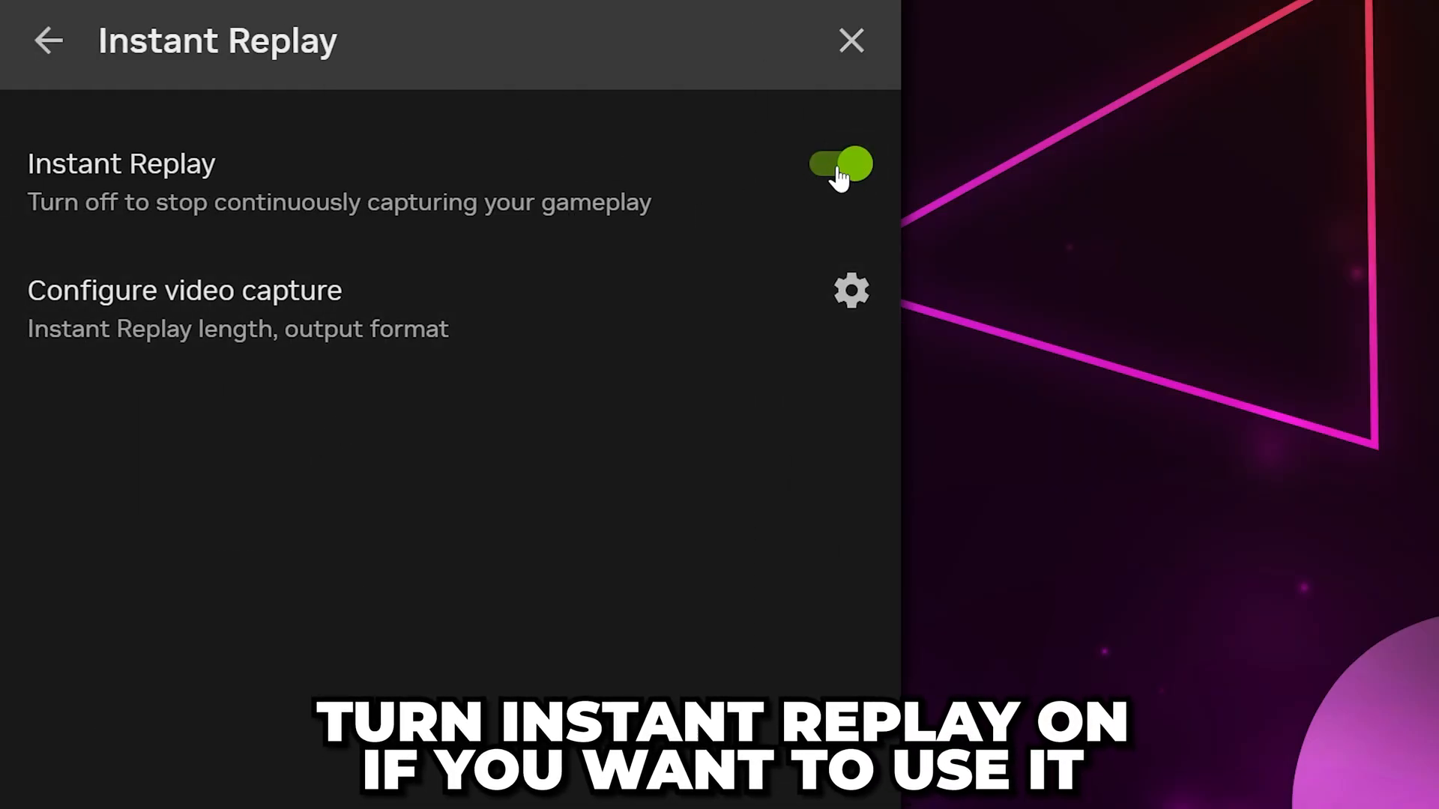